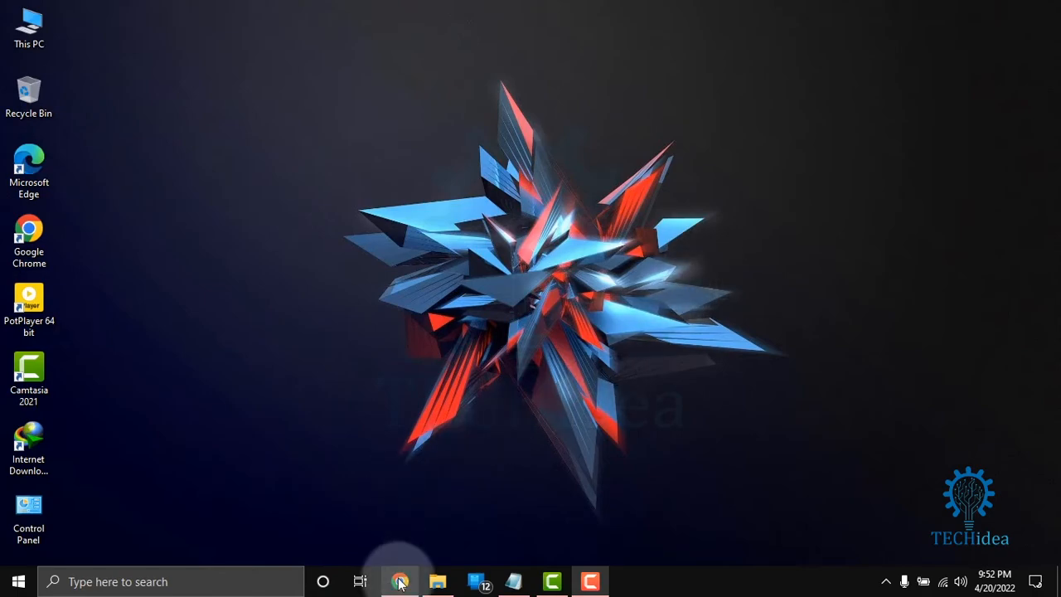
- Launch Chrome and search 'dr' in the address bar to reach Google Drawings
{"action": "left_click", "coordinate": [401, 580]}
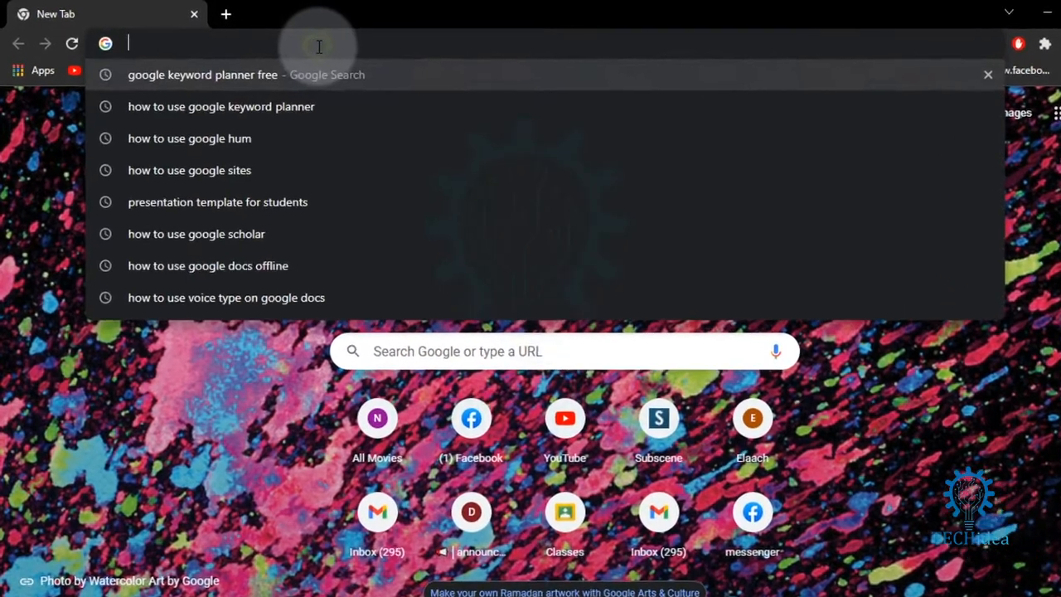
{"action": "type", "text": "dr"}
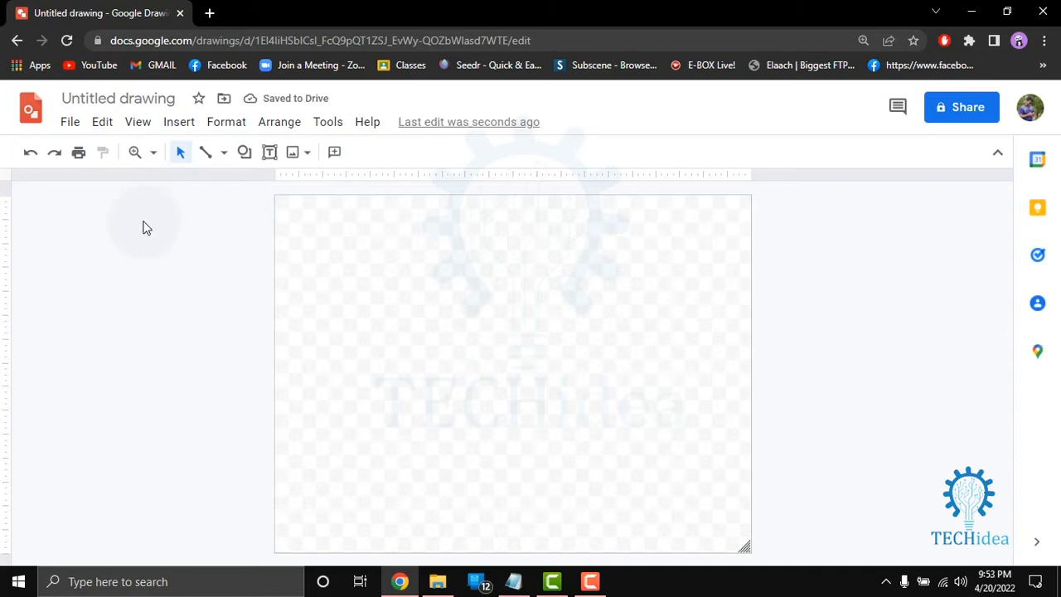
{"action": "mouse_move", "coordinate": [30, 156]}
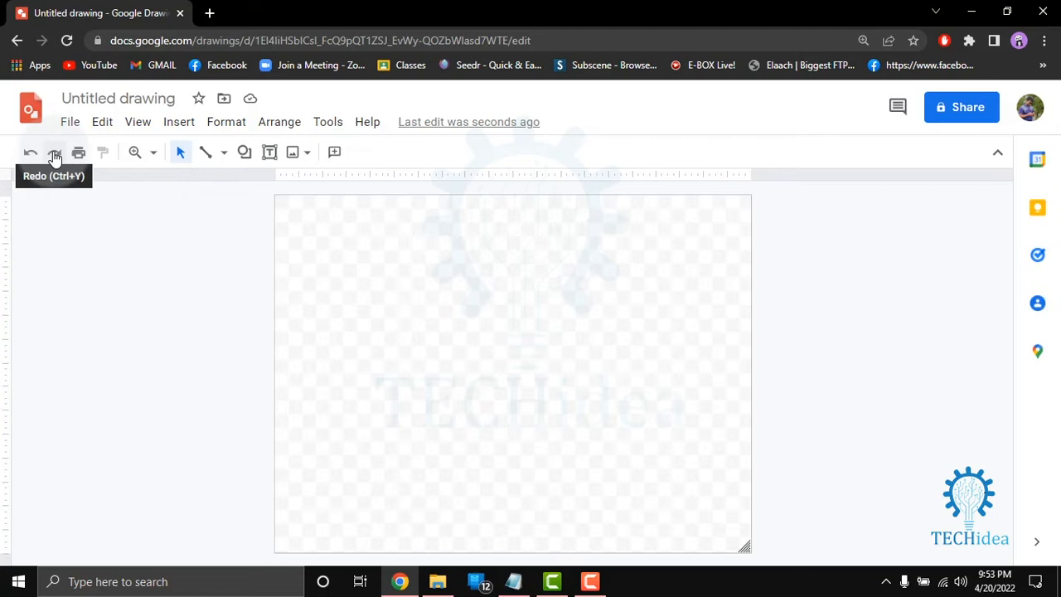
{"action": "mouse_move", "coordinate": [80, 153]}
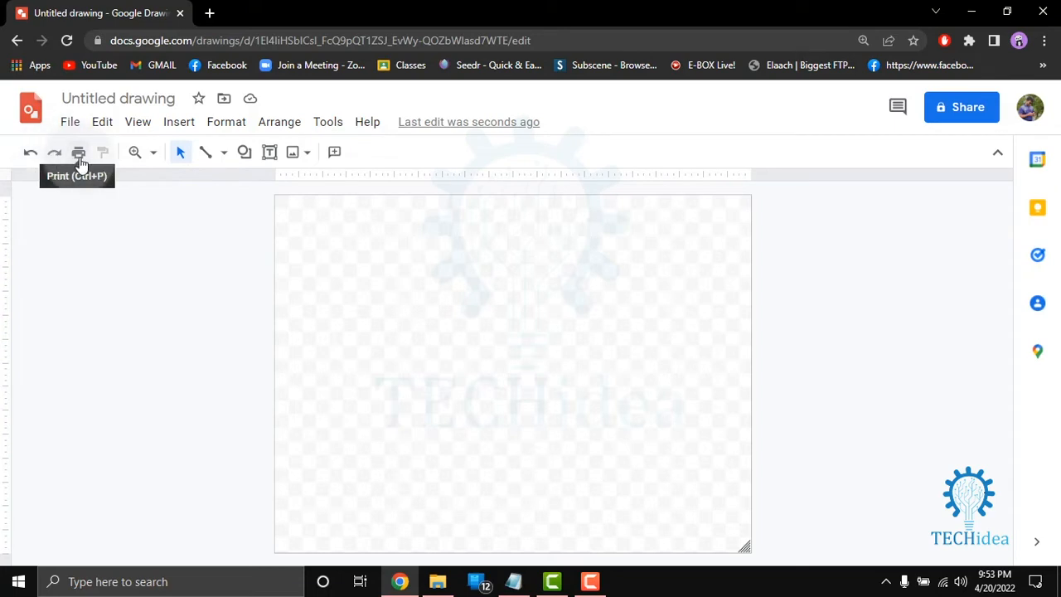
{"action": "mouse_move", "coordinate": [606, 289]}
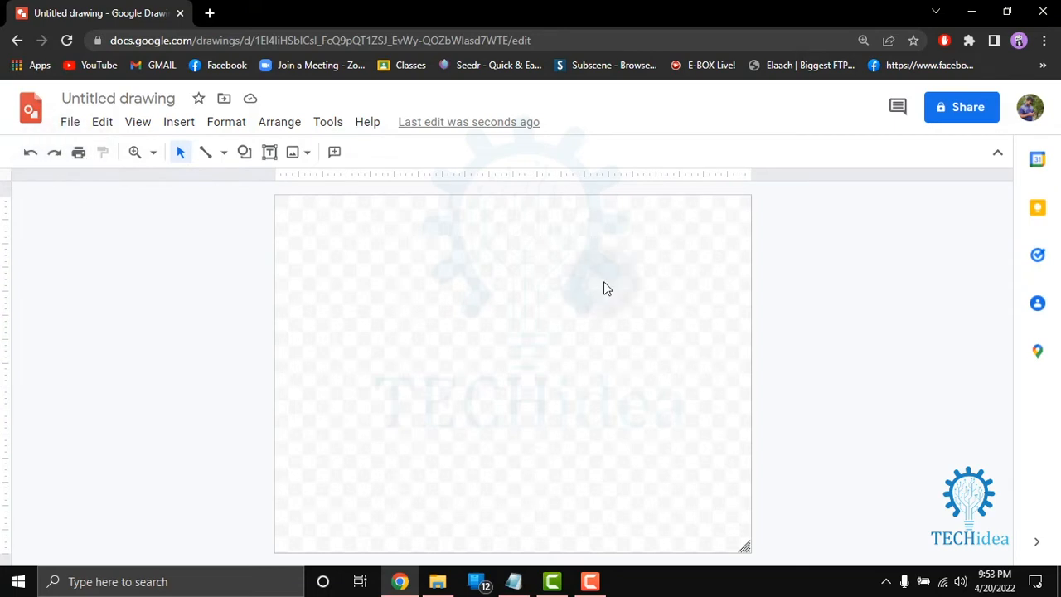
{"action": "mouse_move", "coordinate": [285, 169]}
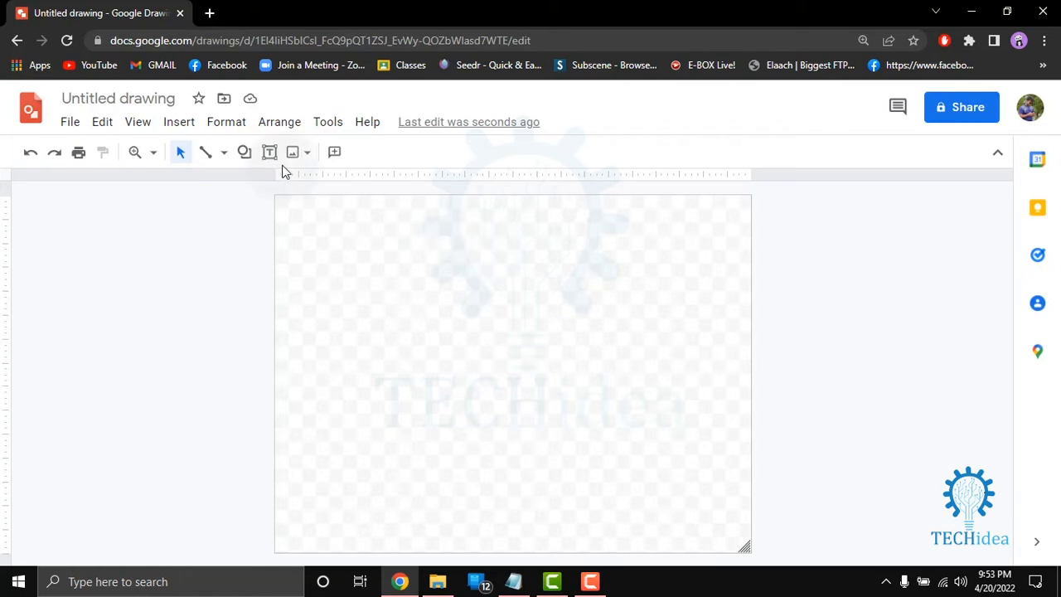
{"action": "mouse_move", "coordinate": [102, 152]}
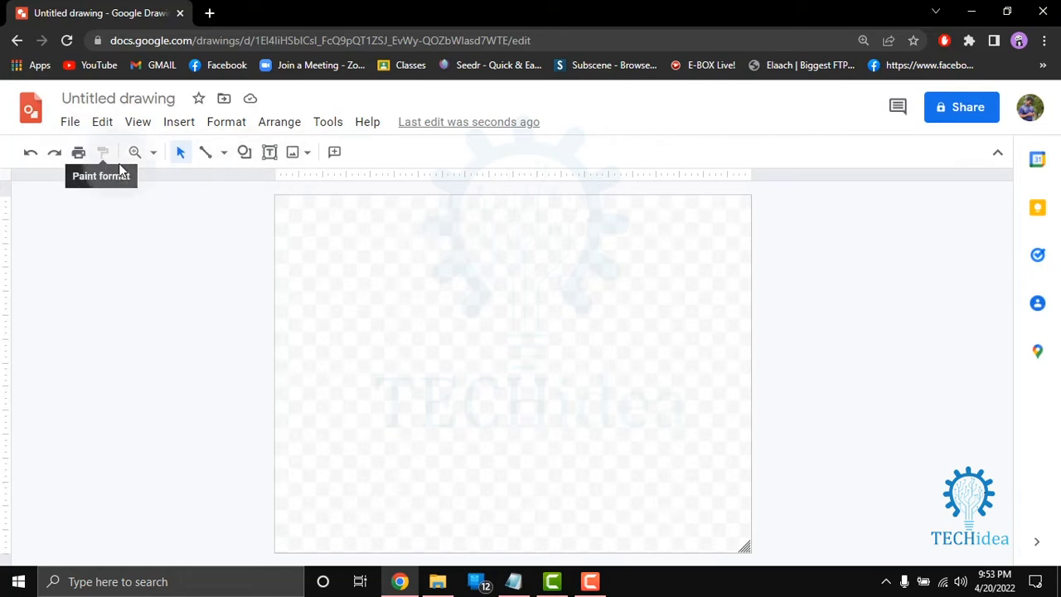
{"action": "mouse_move", "coordinate": [136, 152]}
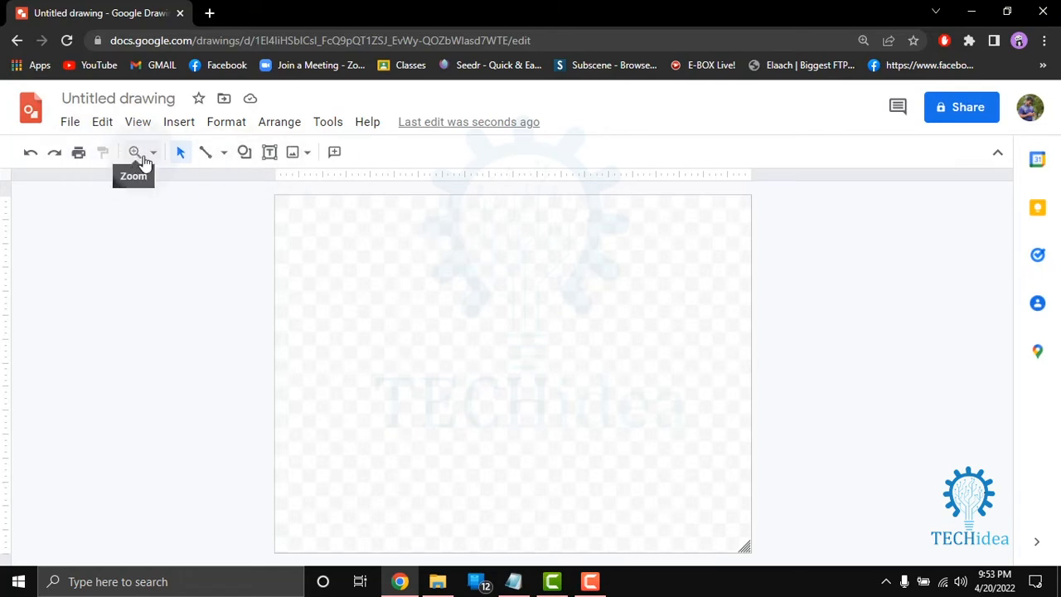
{"action": "left_click", "coordinate": [153, 152]}
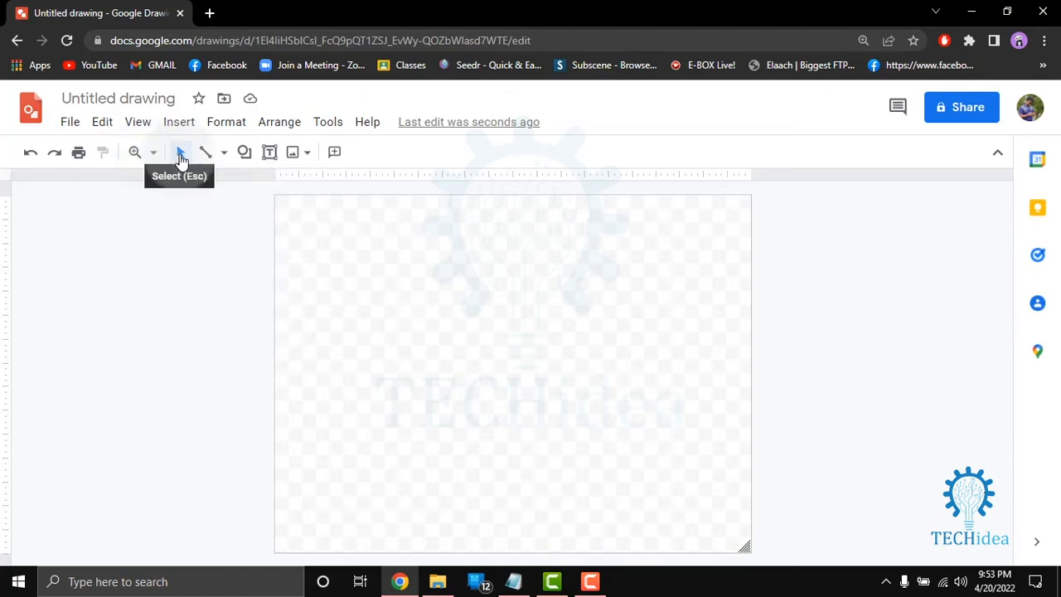
{"action": "mouse_move", "coordinate": [205, 152]}
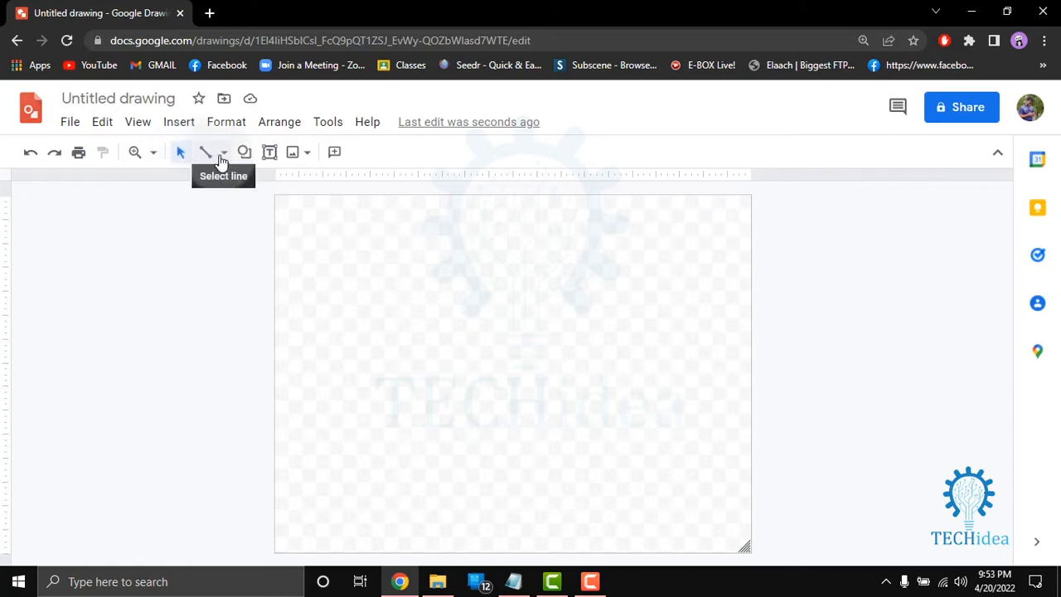
- Draw a straight line across the upper canvas and review the line types
{"action": "left_click", "coordinate": [206, 153]}
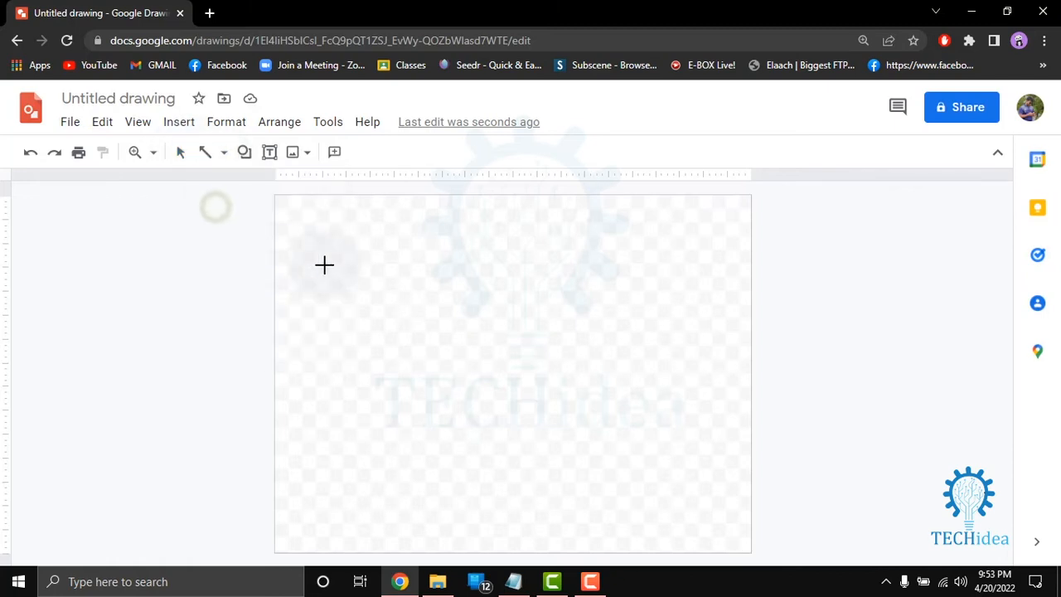
{"action": "left_click_drag", "start_coordinate": [330, 262], "coordinate": [551, 335]}
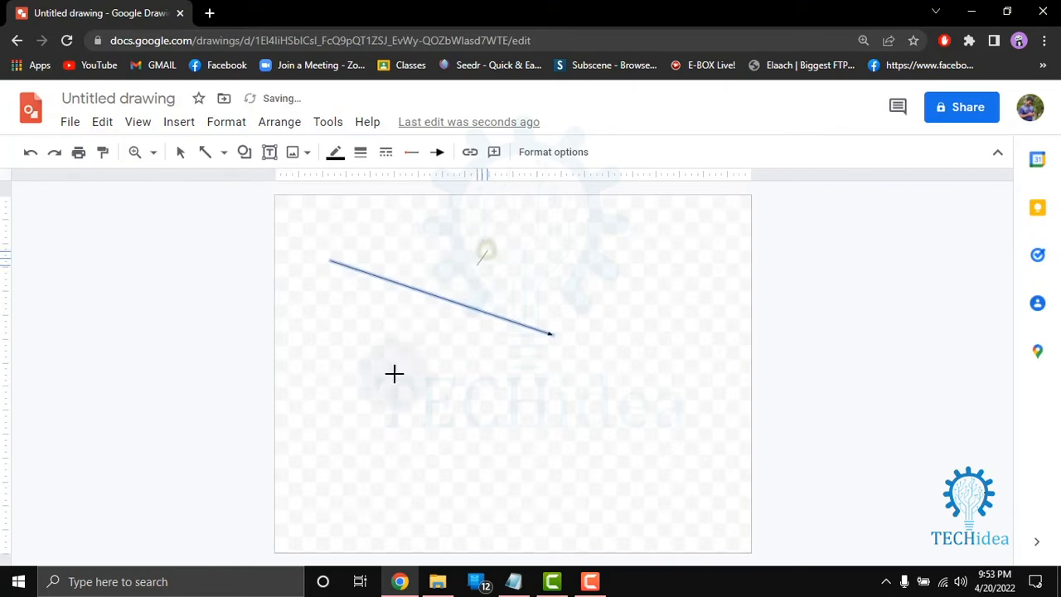
{"action": "left_click", "coordinate": [224, 153]}
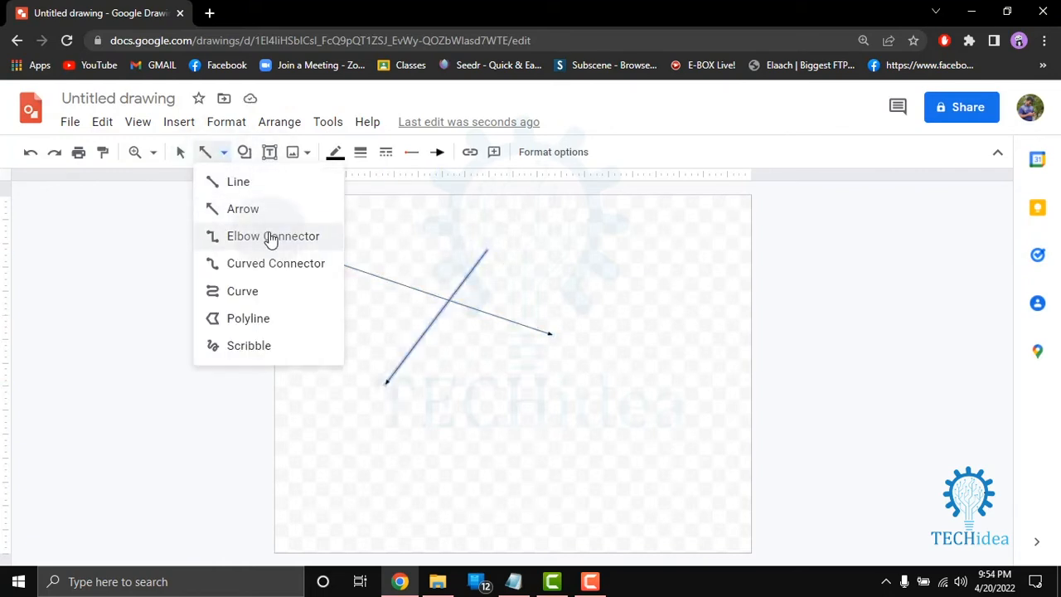
{"action": "mouse_move", "coordinate": [282, 295]}
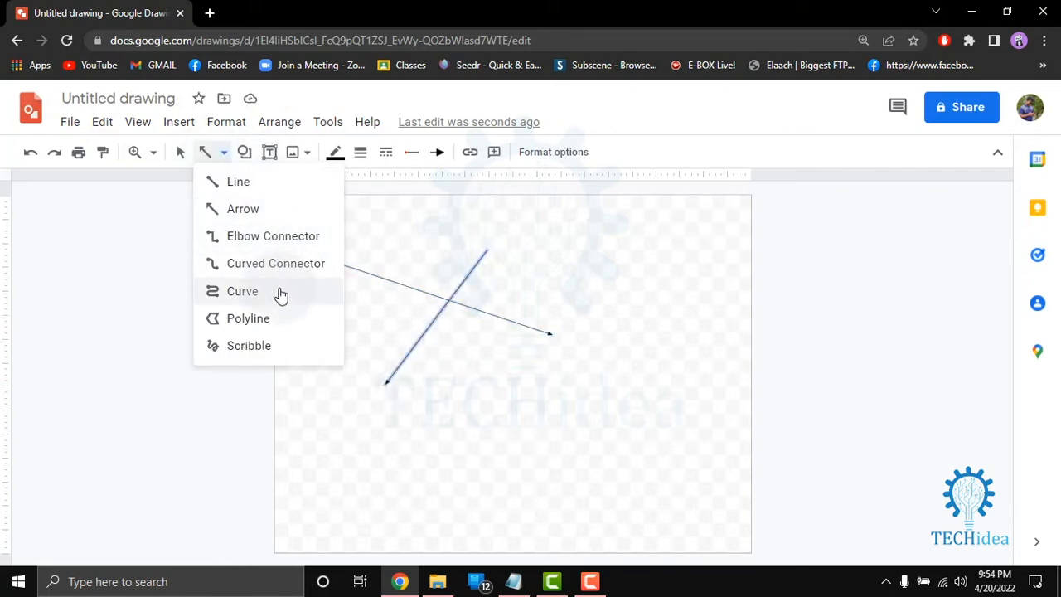
{"action": "mouse_move", "coordinate": [252, 361]}
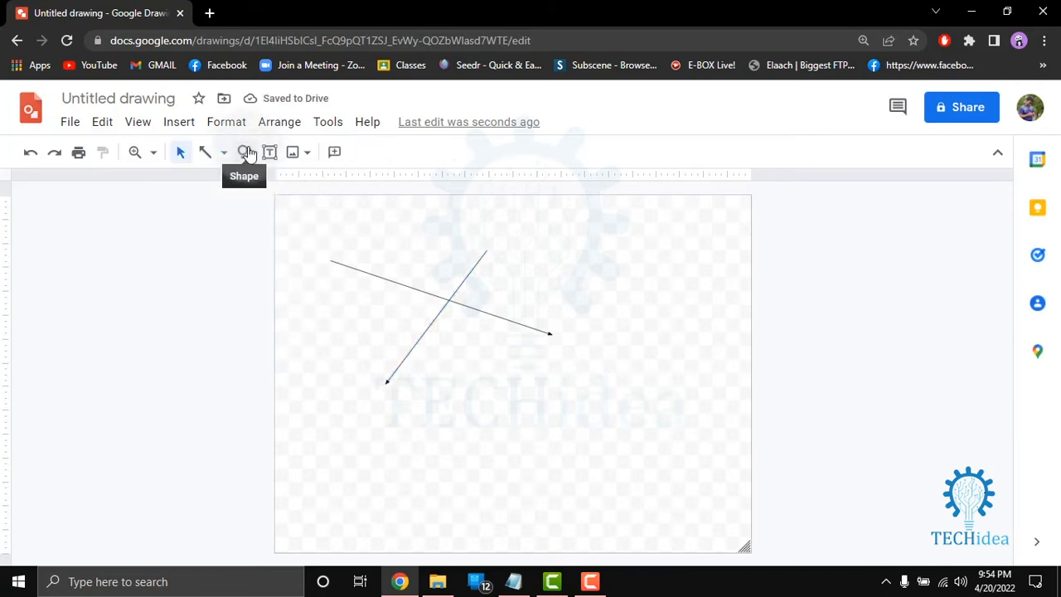
- Browse the shape gallery to find the parallelogram
{"action": "left_click", "coordinate": [245, 153]}
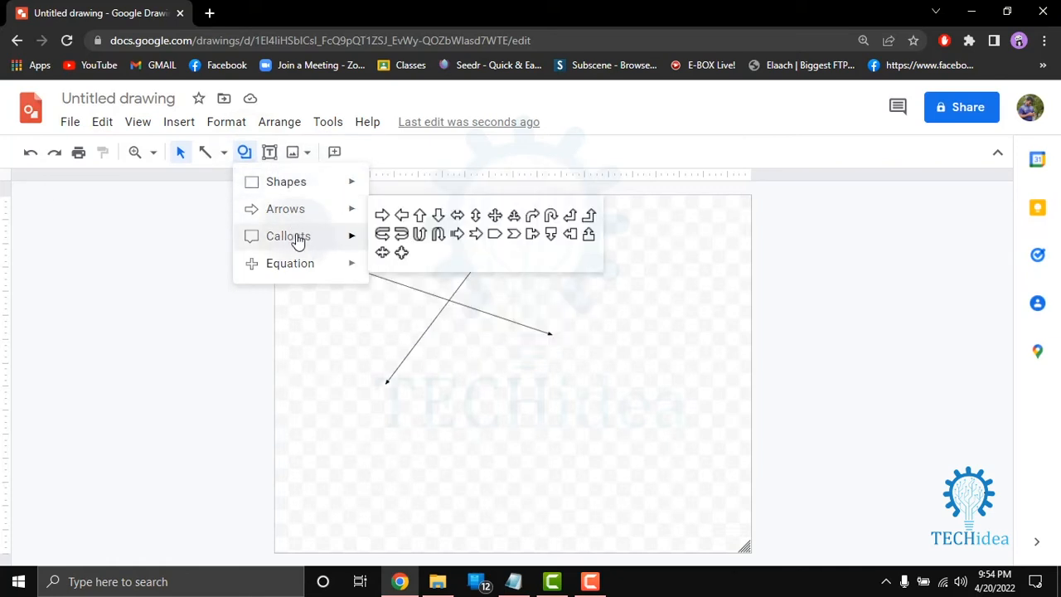
{"action": "mouse_move", "coordinate": [285, 181]}
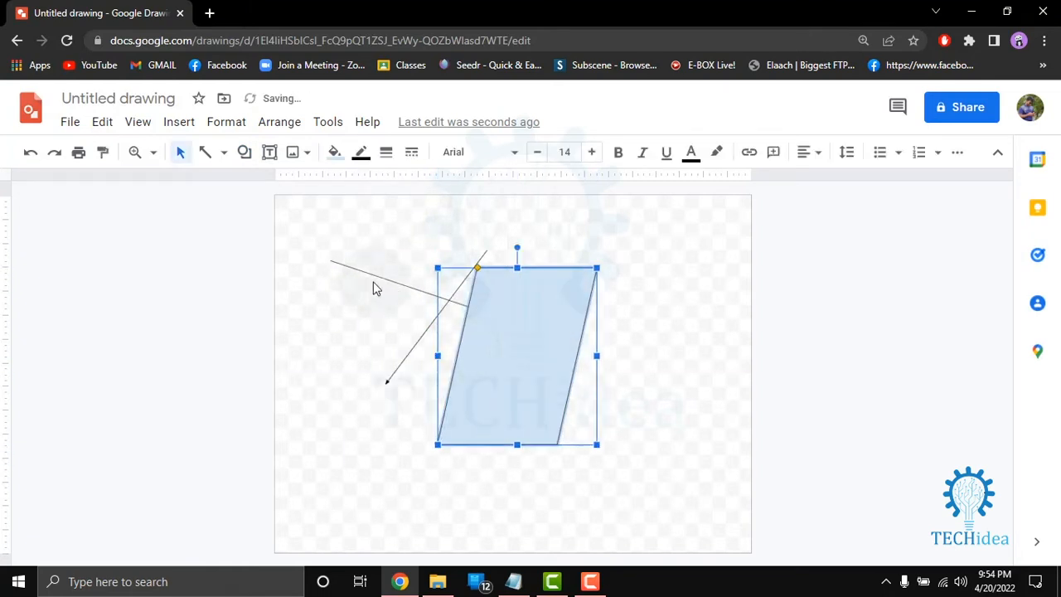
{"action": "mouse_move", "coordinate": [292, 152]}
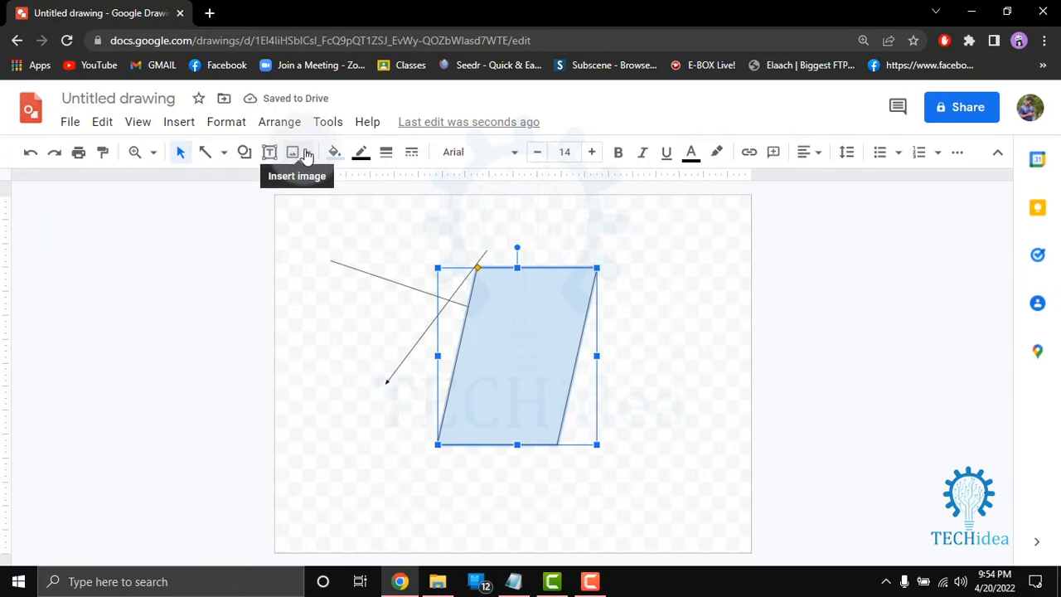
- Upload the city street photo from the computer onto the canvas
{"action": "left_click", "coordinate": [292, 153]}
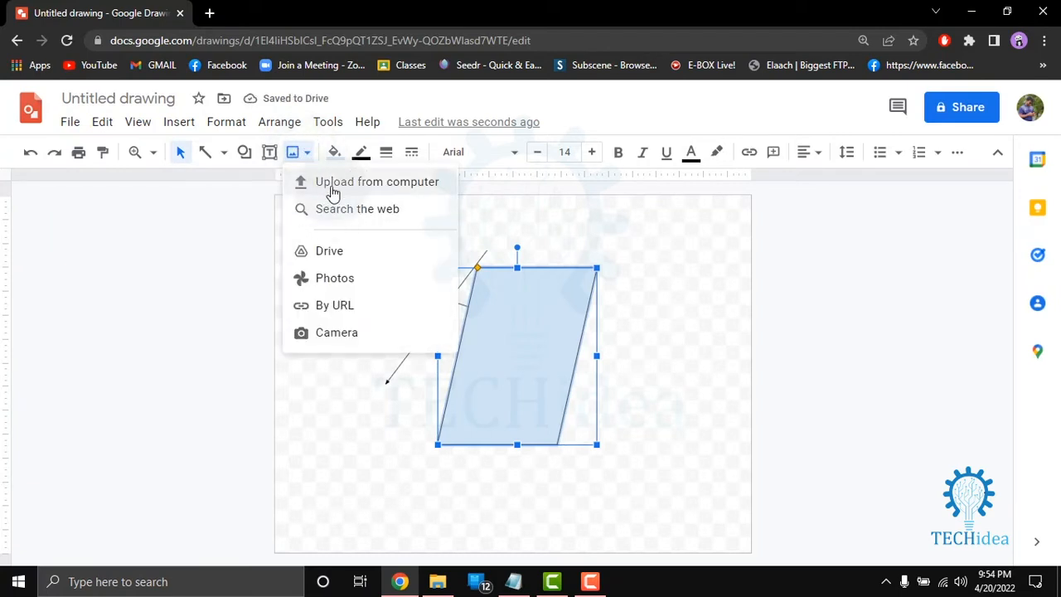
{"action": "left_click", "coordinate": [378, 181]}
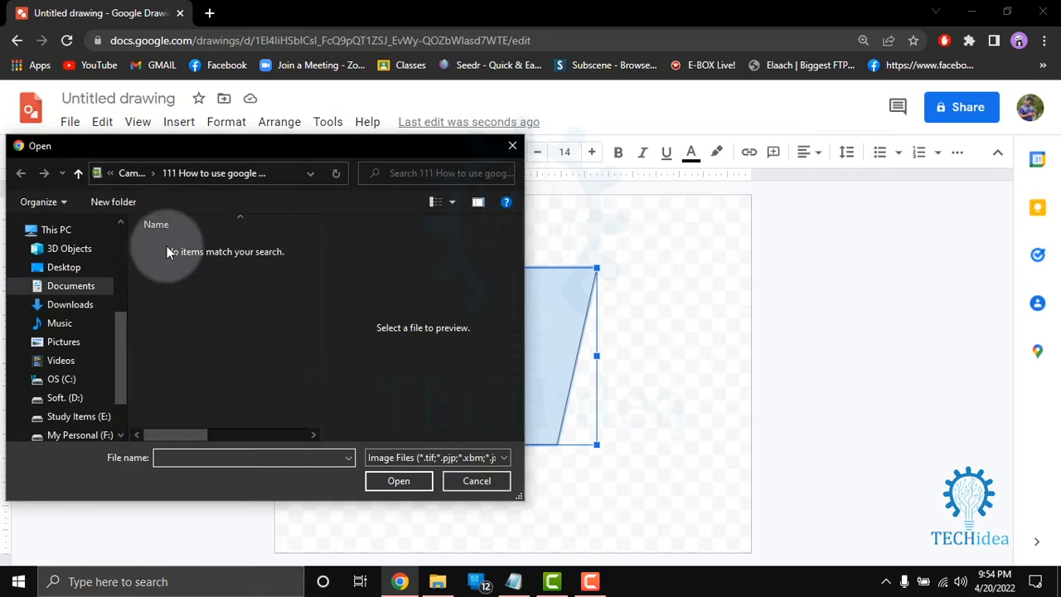
{"action": "left_click", "coordinate": [70, 305]}
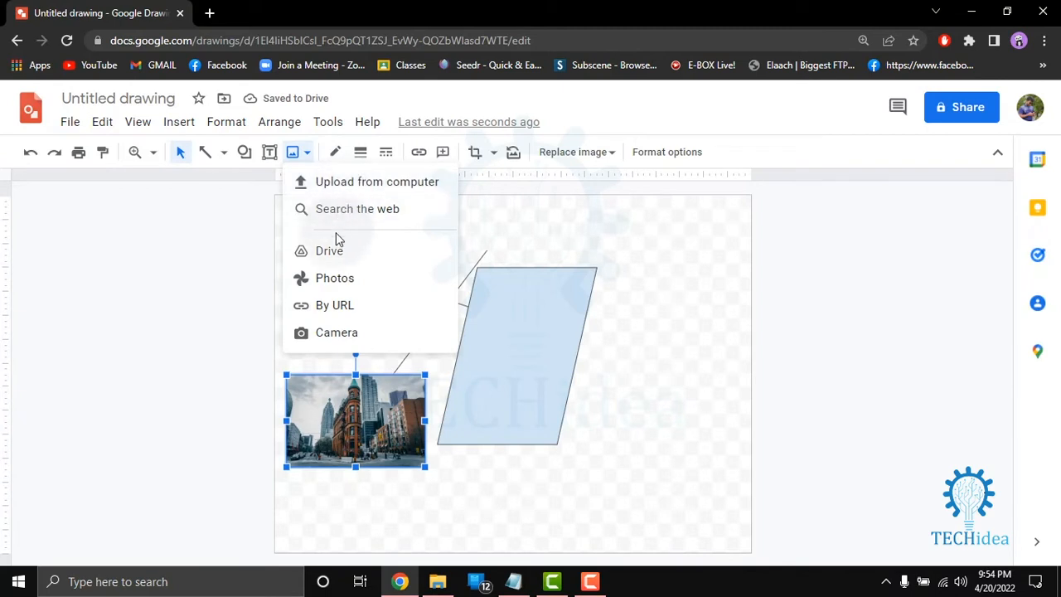
{"action": "mouse_move", "coordinate": [338, 250]}
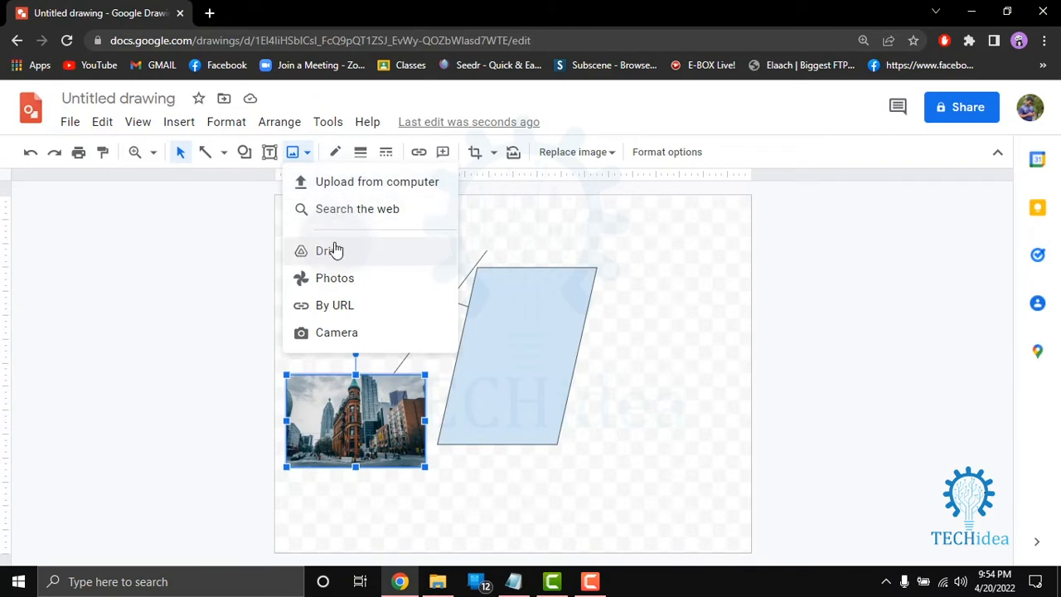
{"action": "mouse_move", "coordinate": [345, 189]}
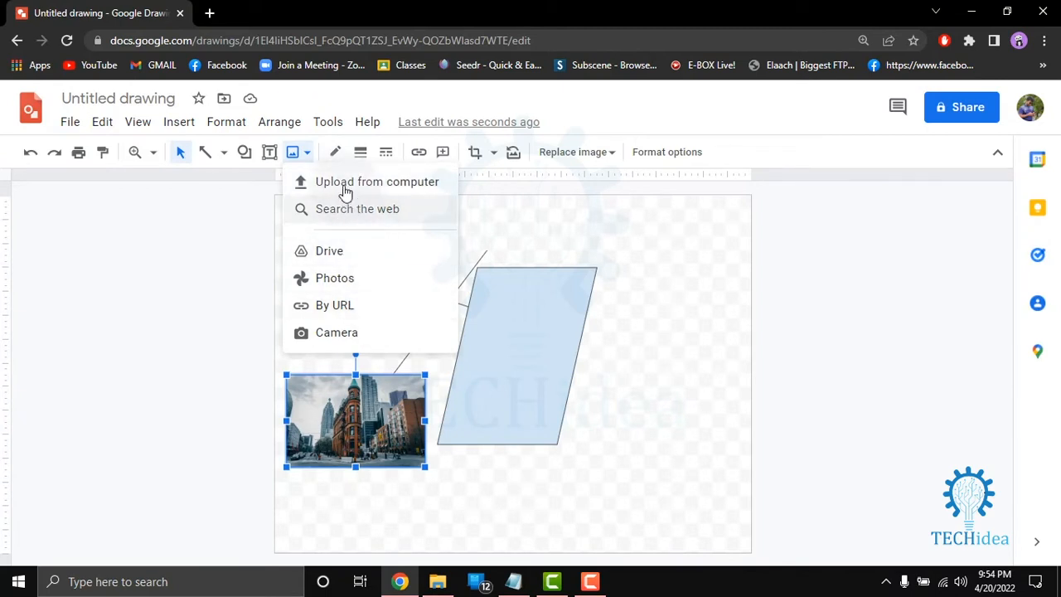
- Make the city photo's border green and thicker
{"action": "left_click", "coordinate": [335, 152]}
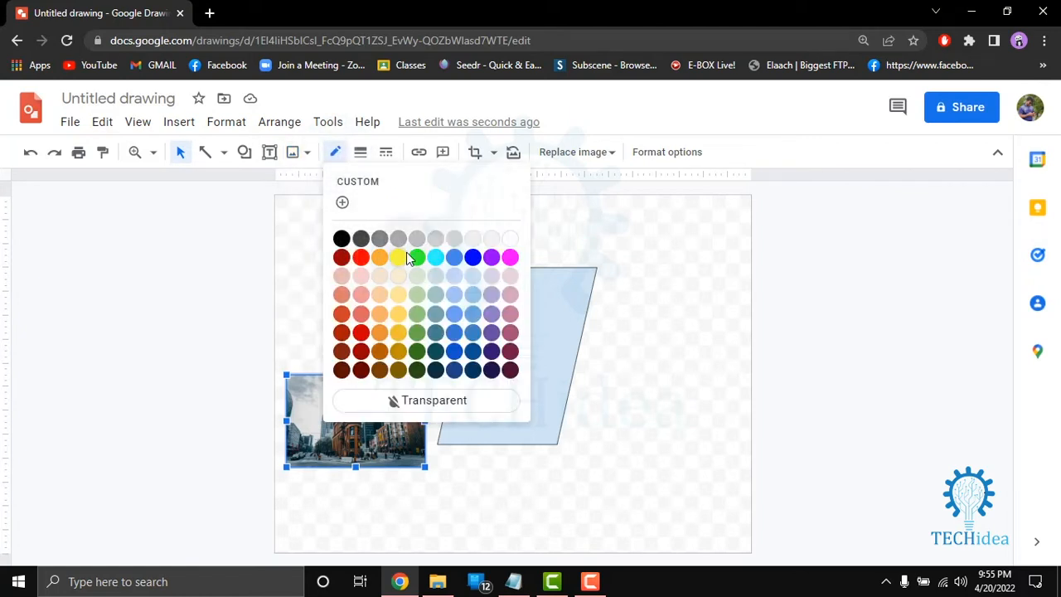
{"action": "mouse_move", "coordinate": [418, 259]}
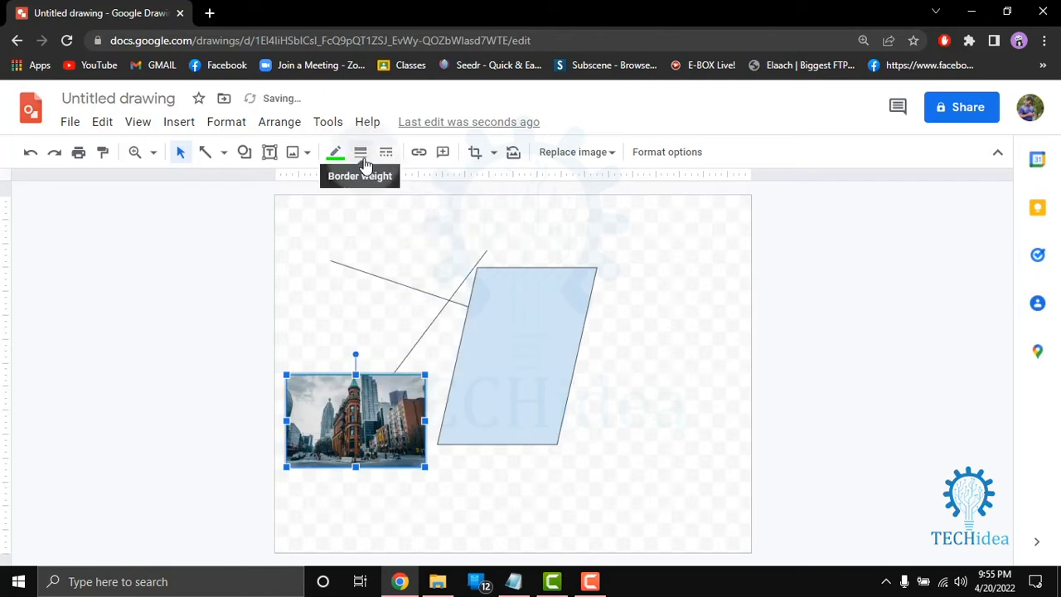
{"action": "left_click", "coordinate": [360, 152]}
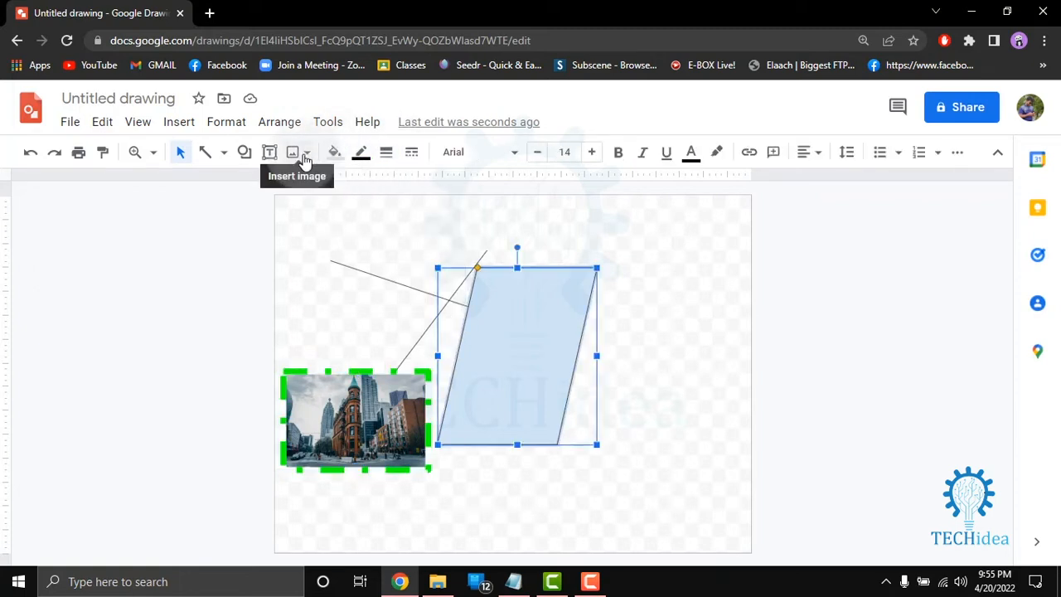
{"action": "mouse_move", "coordinate": [335, 153]}
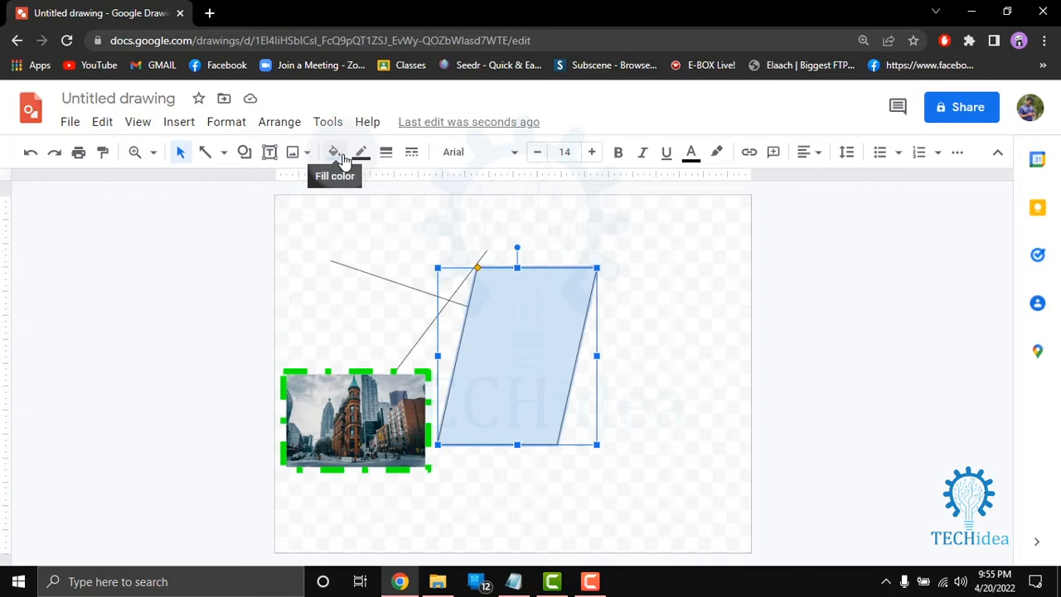
- Fill the parallelogram solid red instead of light blue
{"action": "left_click", "coordinate": [335, 152]}
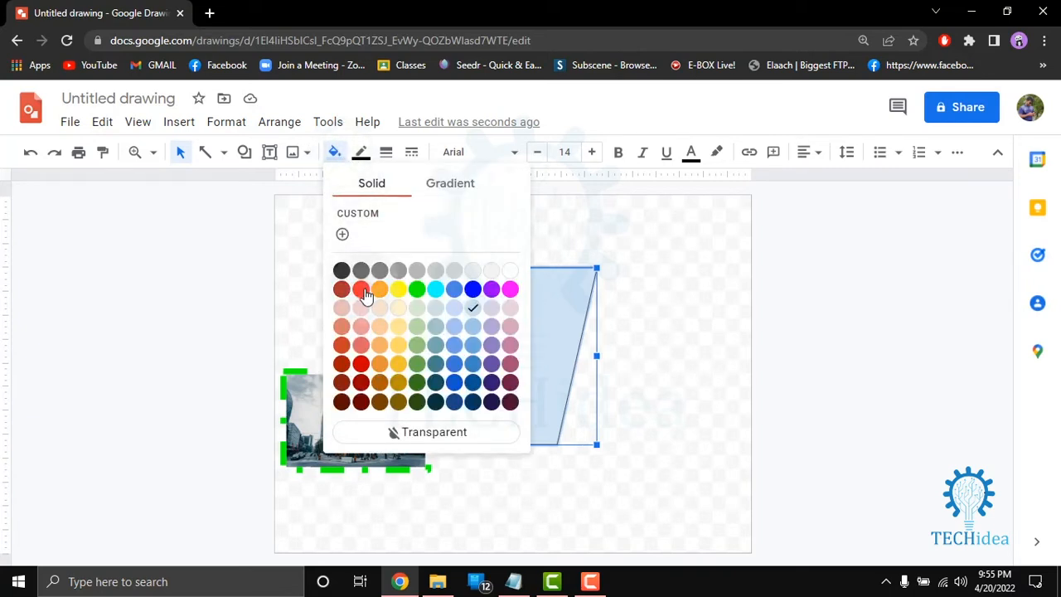
{"action": "left_click", "coordinate": [361, 288]}
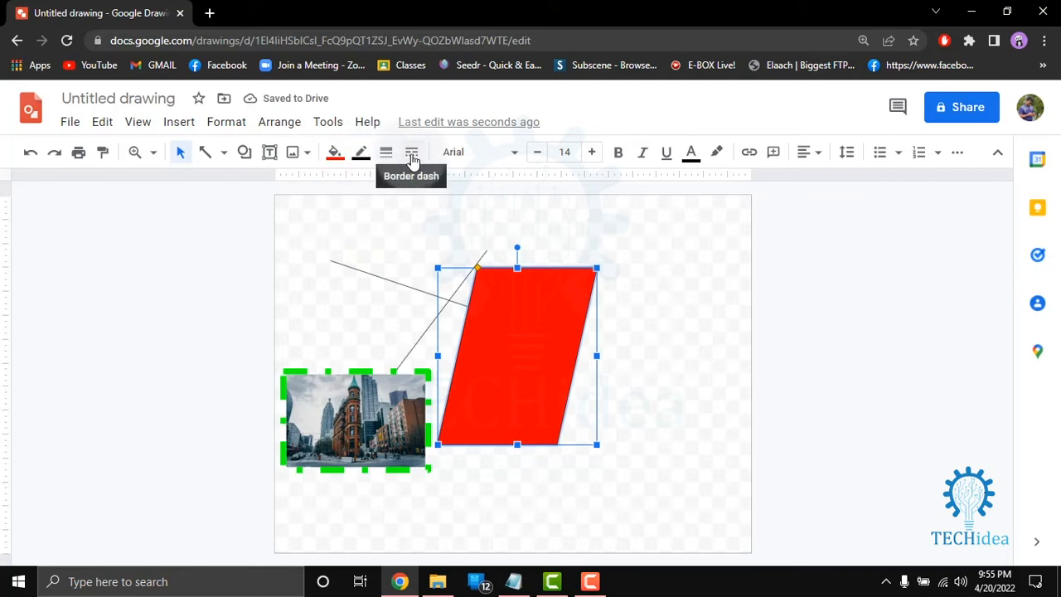
{"action": "mouse_move", "coordinate": [451, 164]}
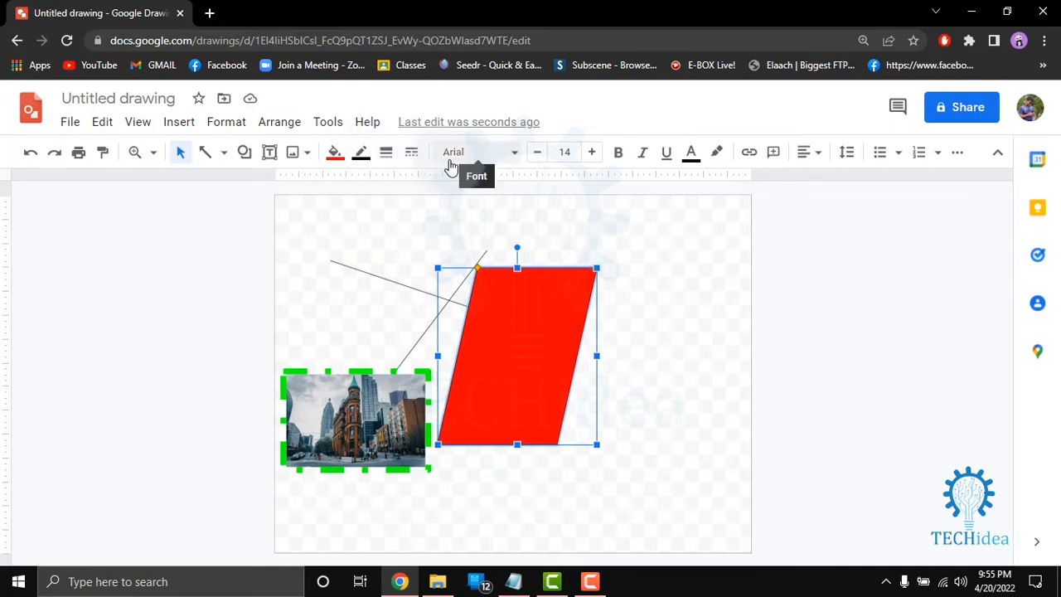
{"action": "mouse_move", "coordinate": [500, 166]}
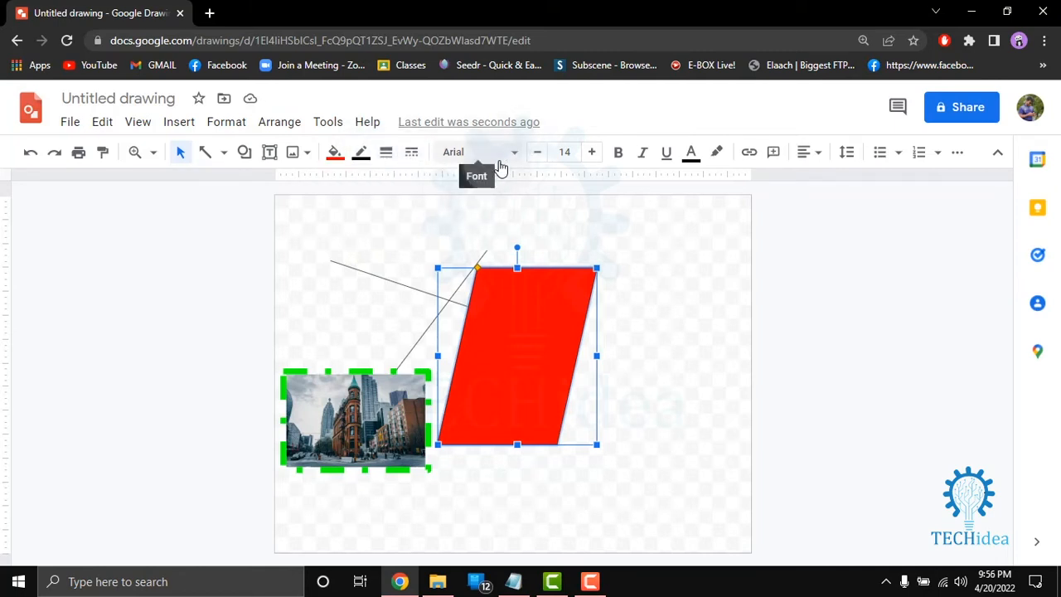
- Style the 'demo' text as Caveat, size 31, bold and italic
{"action": "left_click", "coordinate": [478, 153]}
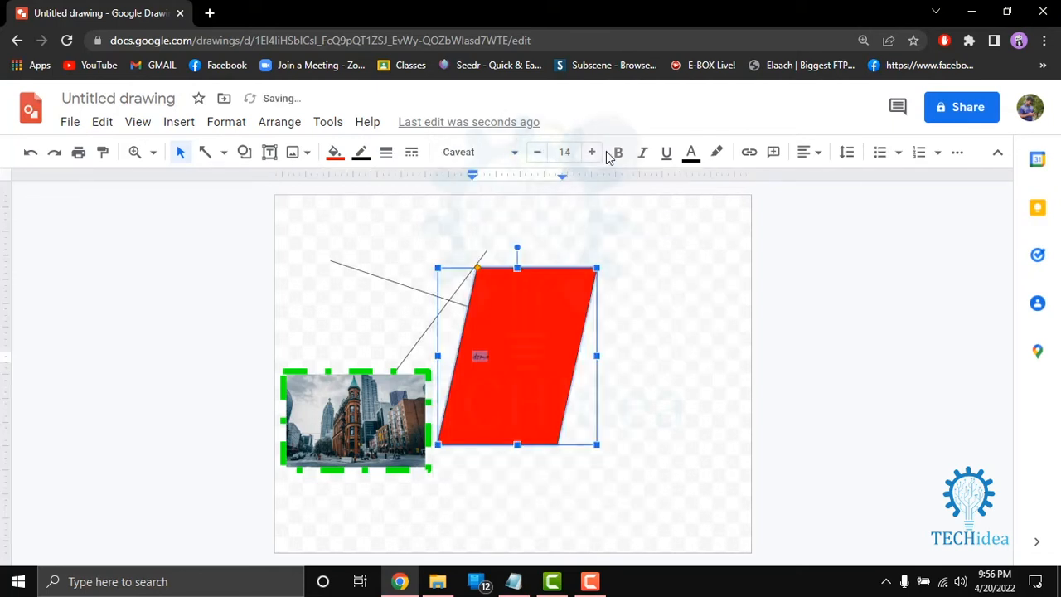
{"action": "mouse_move", "coordinate": [592, 152]}
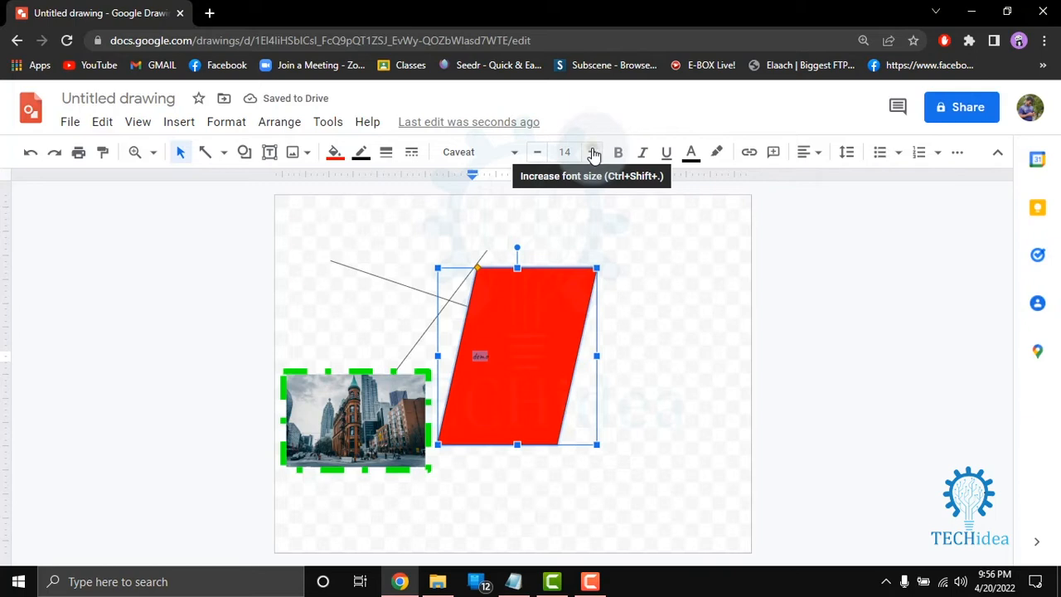
{"action": "left_click", "coordinate": [593, 152]}
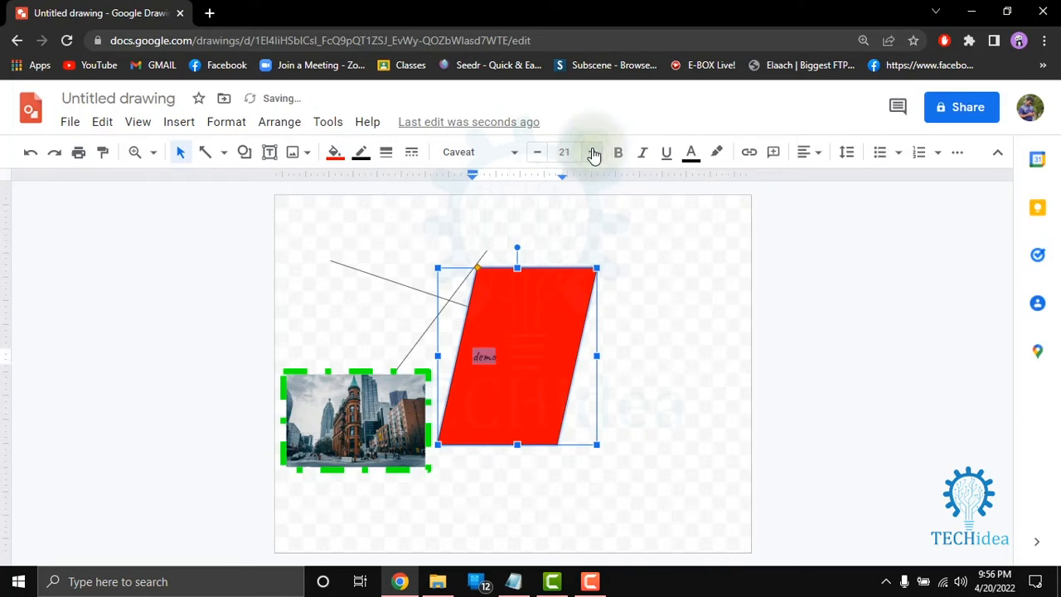
{"action": "left_click", "coordinate": [590, 153]}
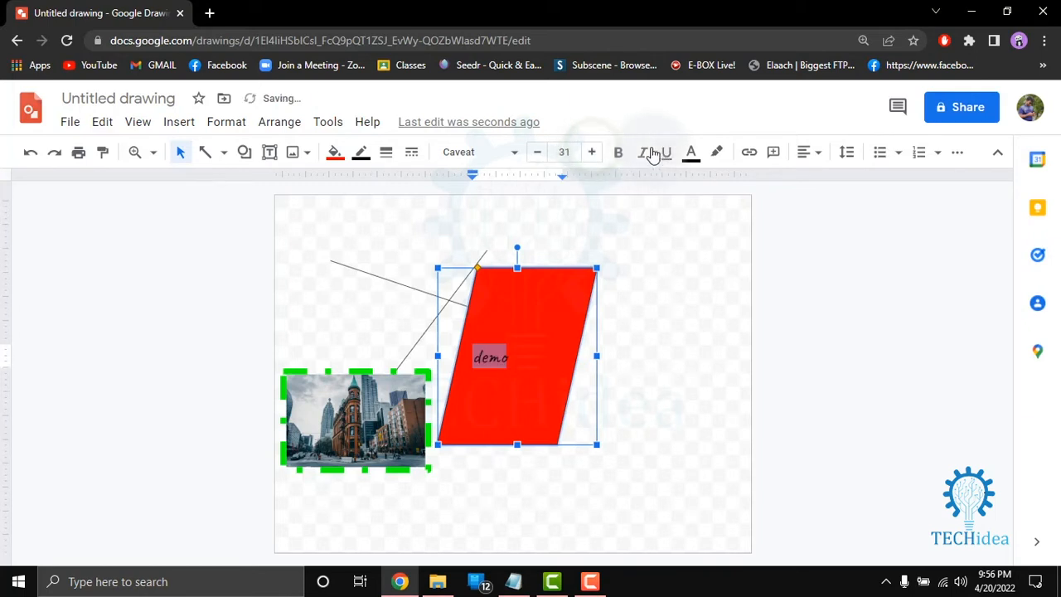
{"action": "mouse_move", "coordinate": [617, 152]}
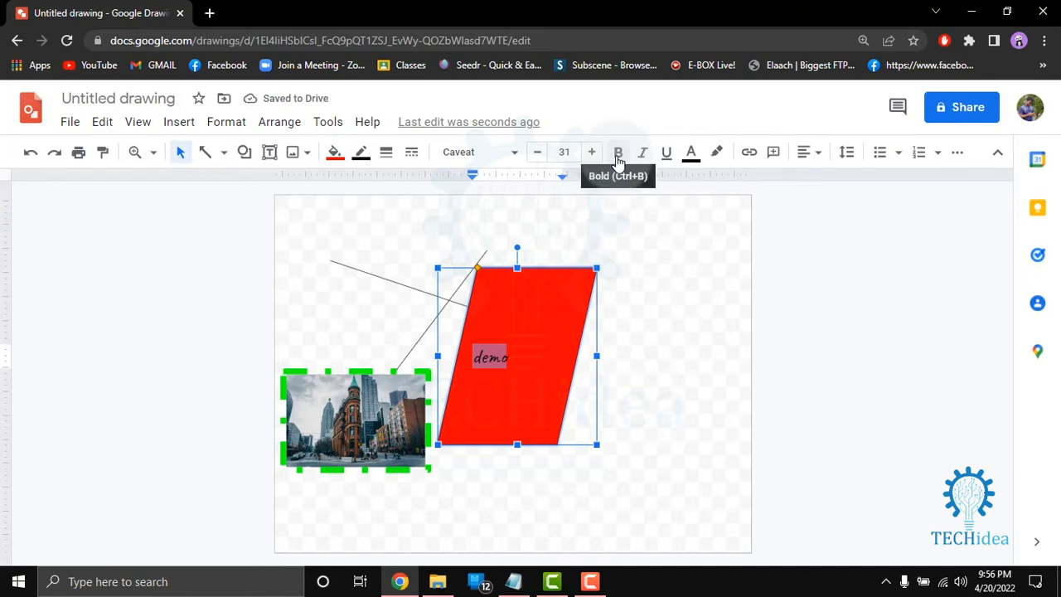
{"action": "left_click", "coordinate": [617, 152]}
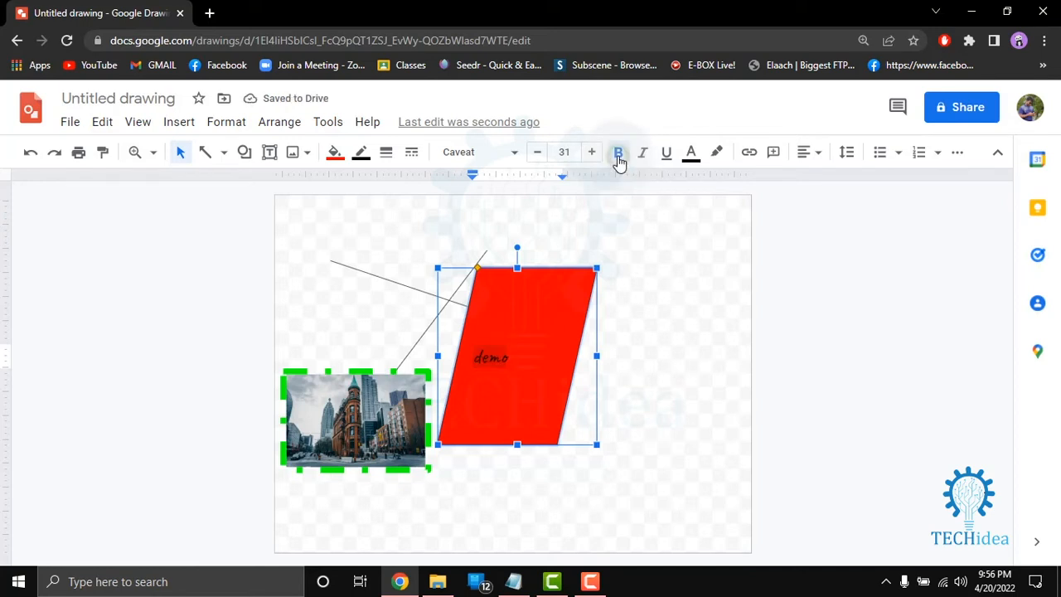
{"action": "left_click", "coordinate": [641, 153]}
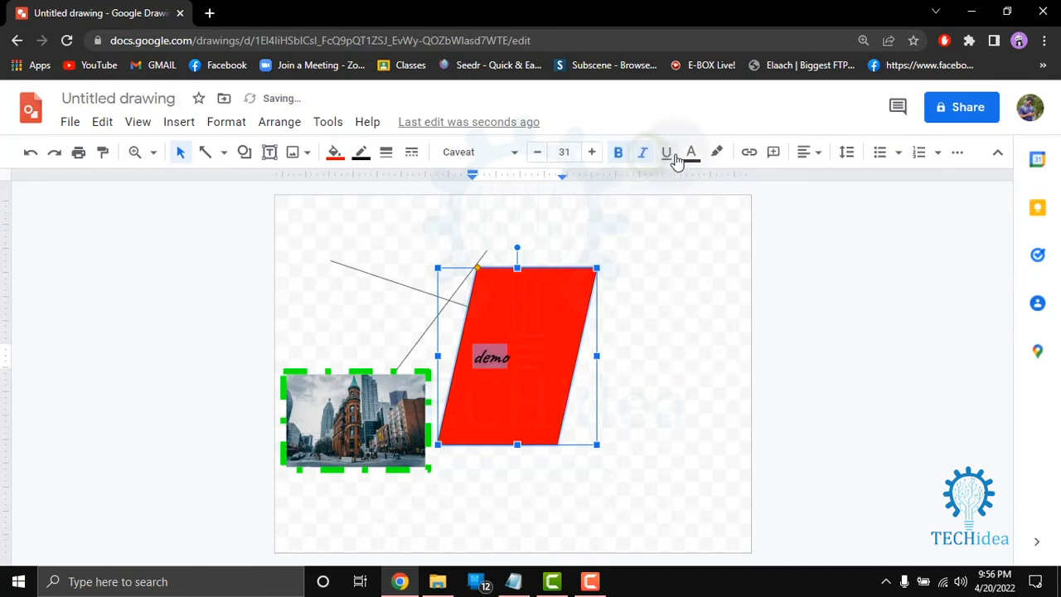
- Underline the 'demo' text and browse the extra formatting options
{"action": "left_click", "coordinate": [689, 152]}
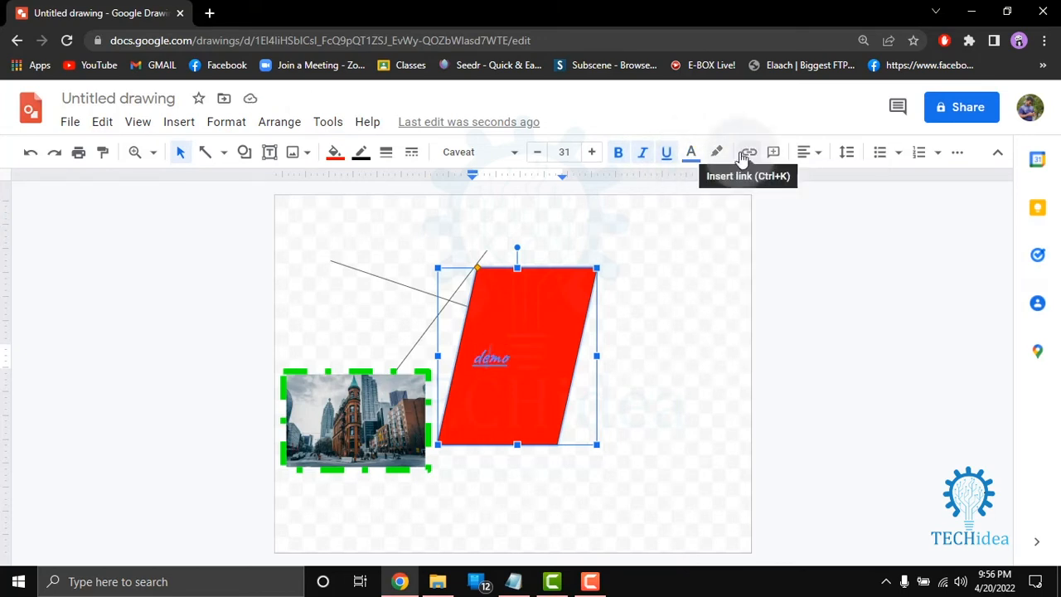
{"action": "mouse_move", "coordinate": [804, 152]}
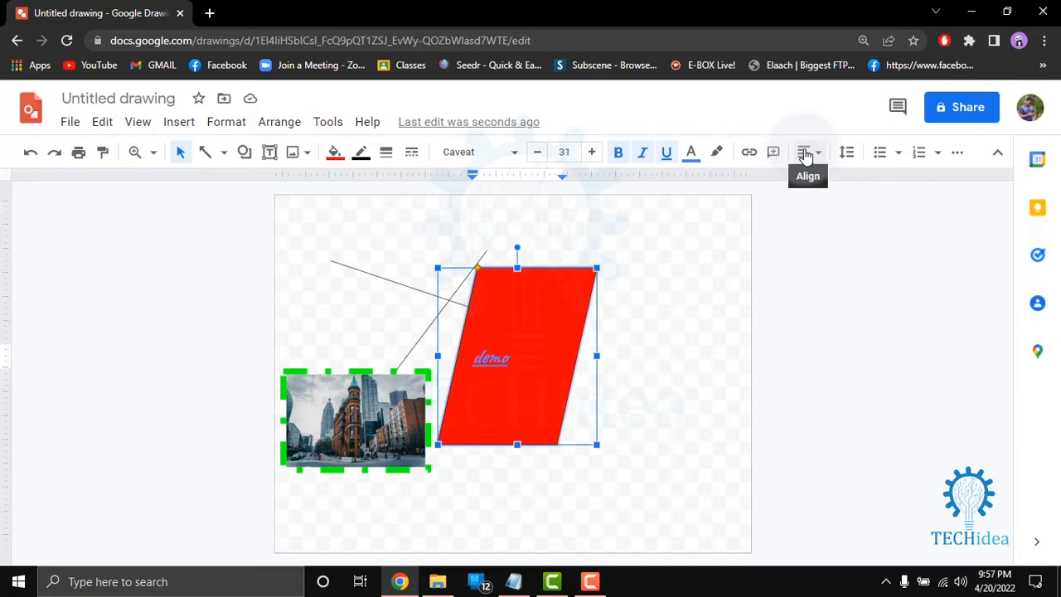
{"action": "mouse_move", "coordinate": [845, 152]}
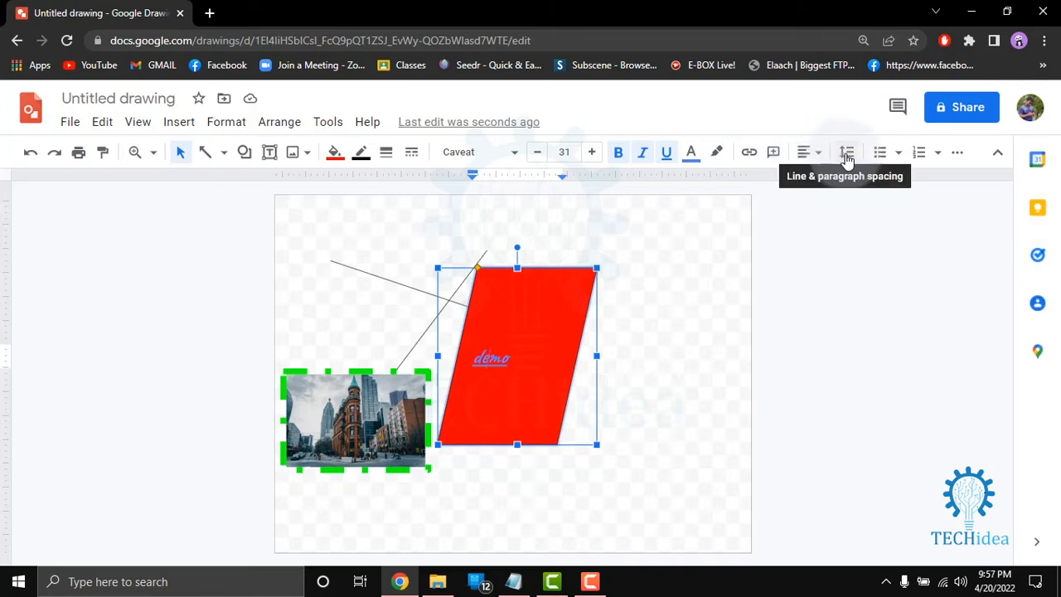
{"action": "mouse_move", "coordinate": [881, 154]}
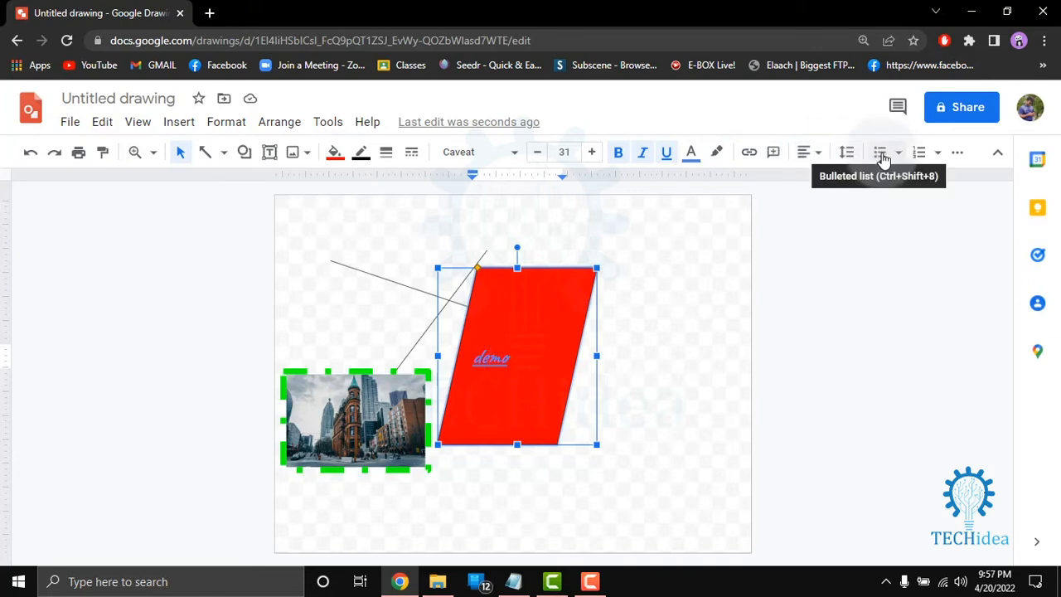
{"action": "mouse_move", "coordinate": [938, 157]}
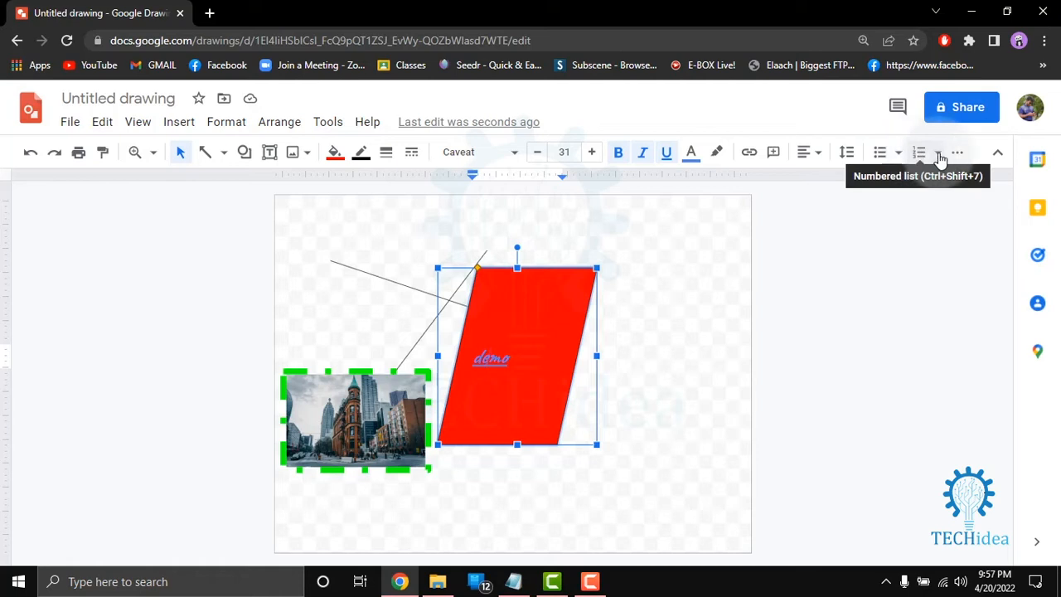
{"action": "mouse_move", "coordinate": [956, 152]}
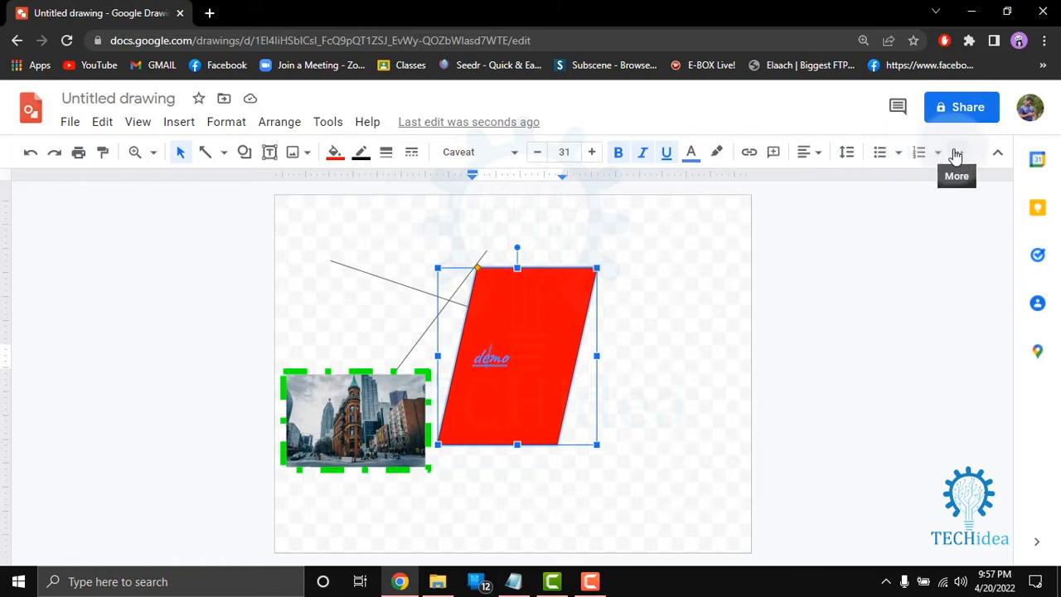
{"action": "left_click", "coordinate": [956, 152]}
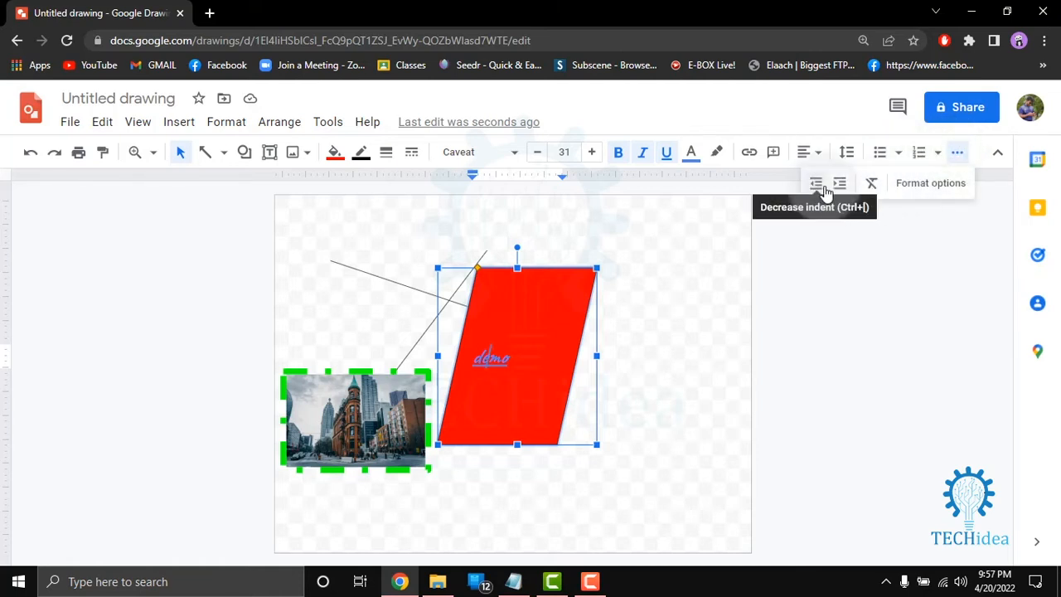
{"action": "mouse_move", "coordinate": [840, 182]}
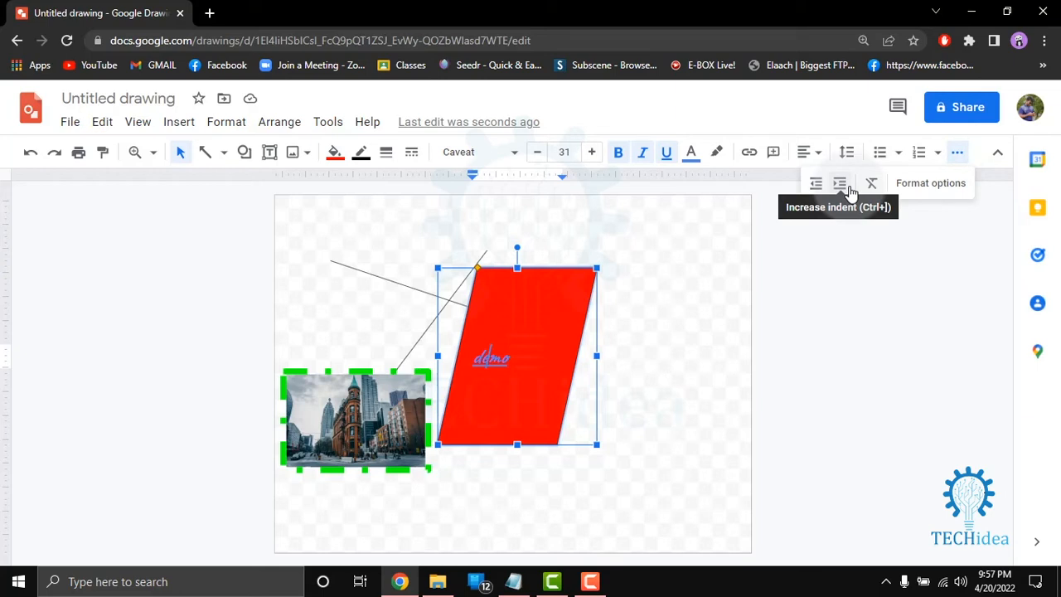
{"action": "mouse_move", "coordinate": [872, 182]}
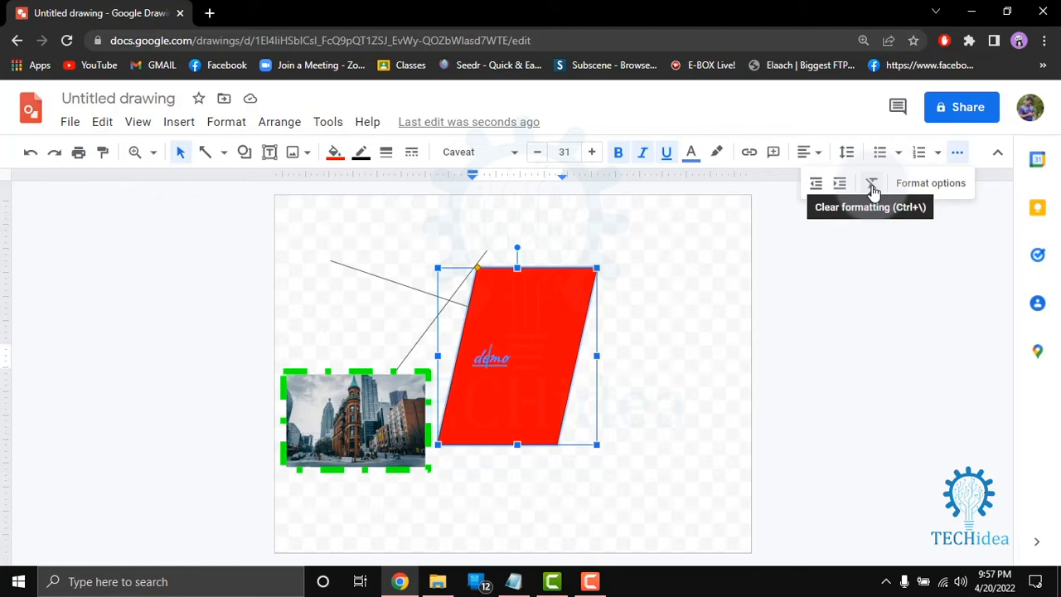
{"action": "mouse_move", "coordinate": [916, 189]}
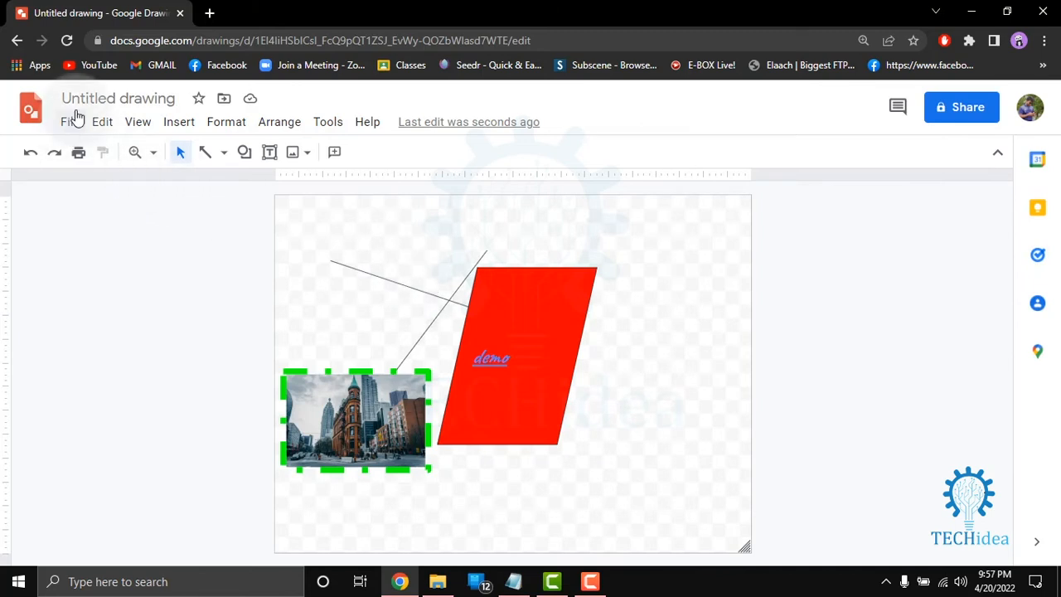
- Browse the File menu's download formats, then the Edit menu commands
{"action": "left_click", "coordinate": [70, 123]}
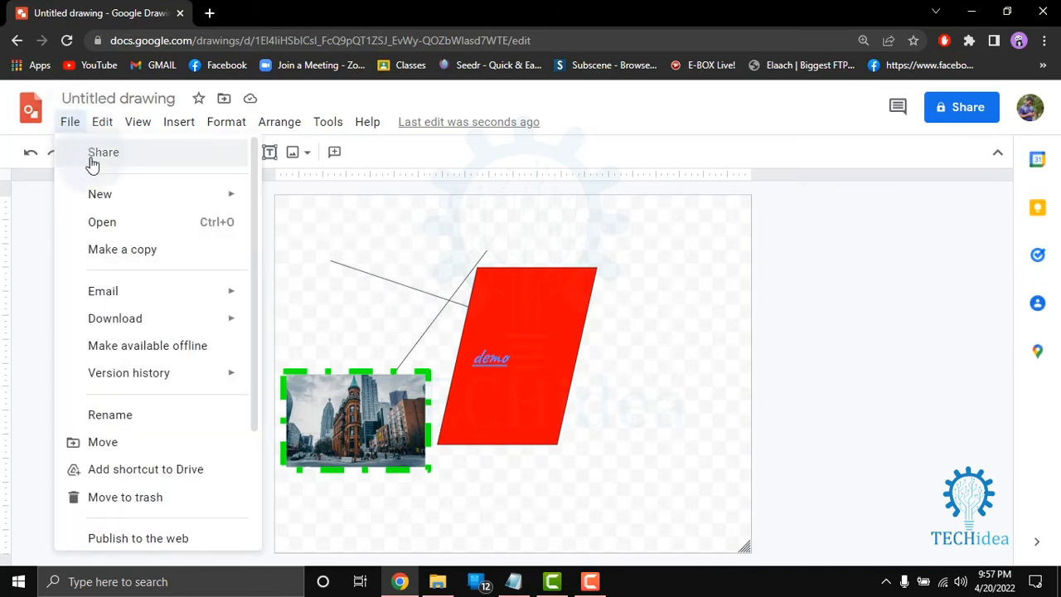
{"action": "mouse_move", "coordinate": [113, 222]}
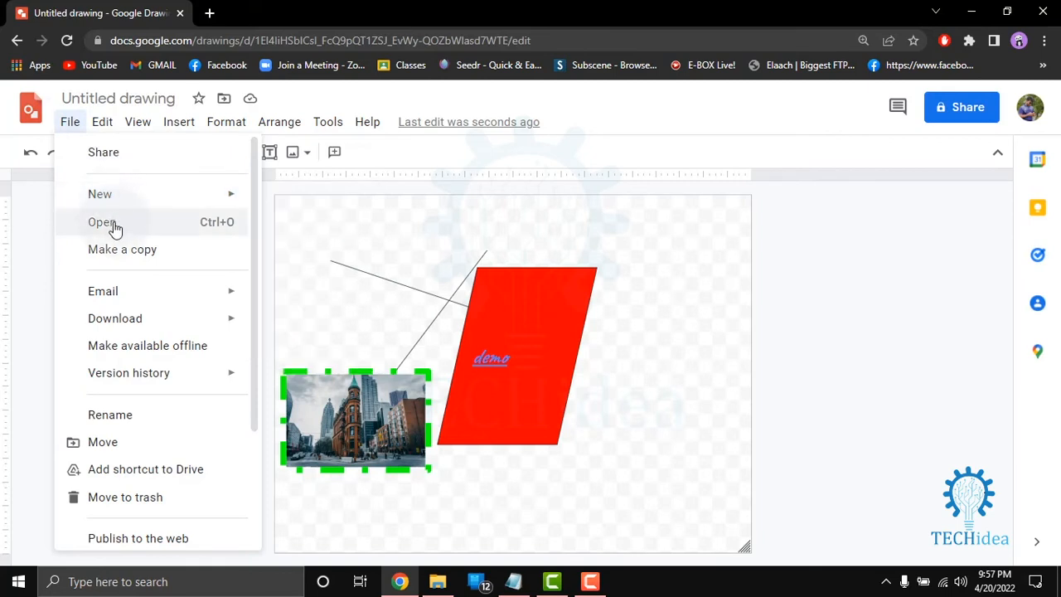
{"action": "mouse_move", "coordinate": [122, 248]}
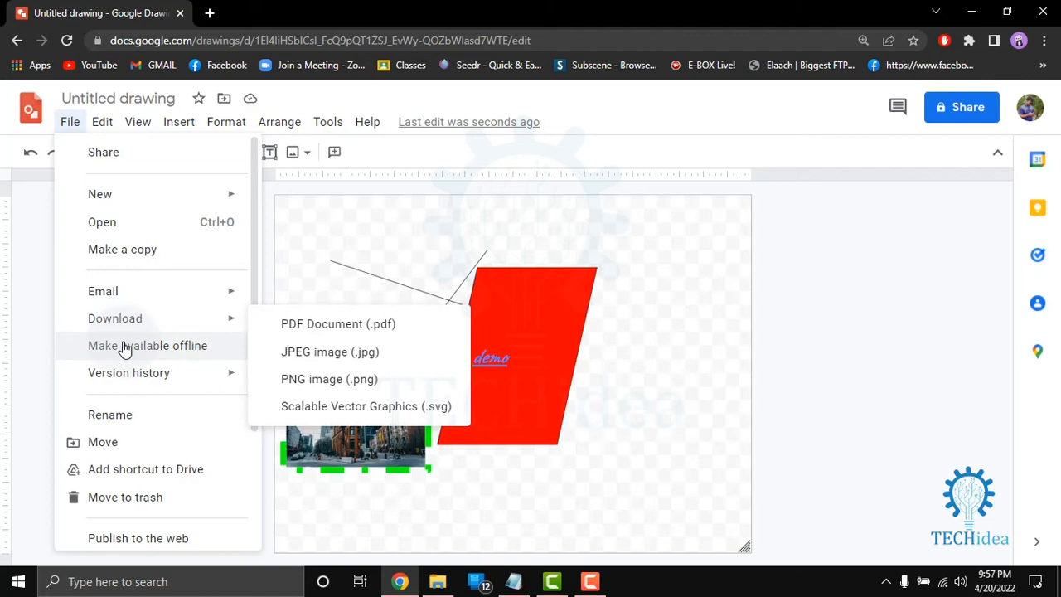
{"action": "mouse_move", "coordinate": [139, 387]}
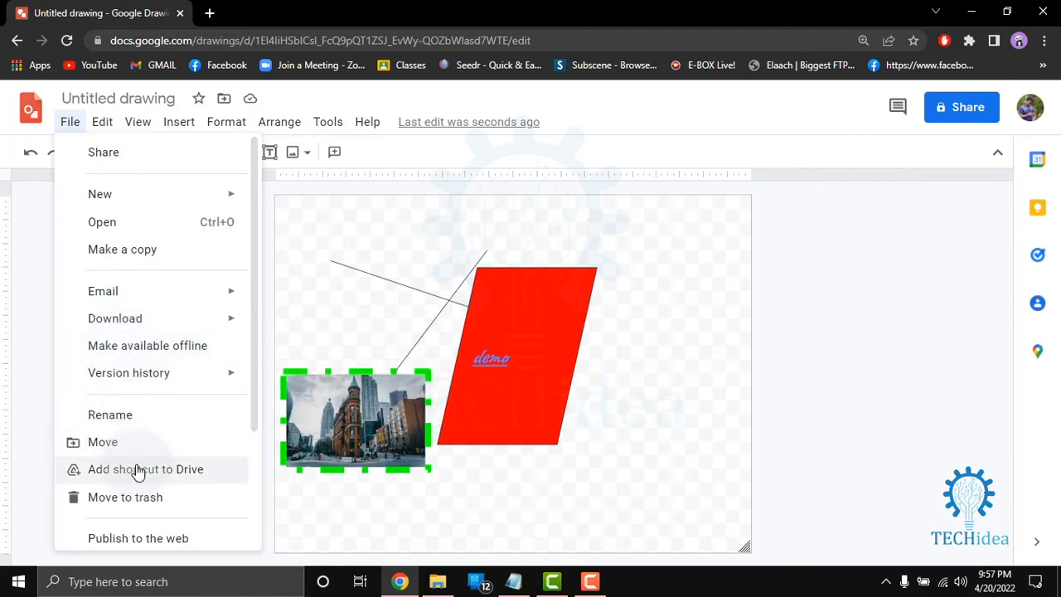
{"action": "mouse_move", "coordinate": [144, 530]}
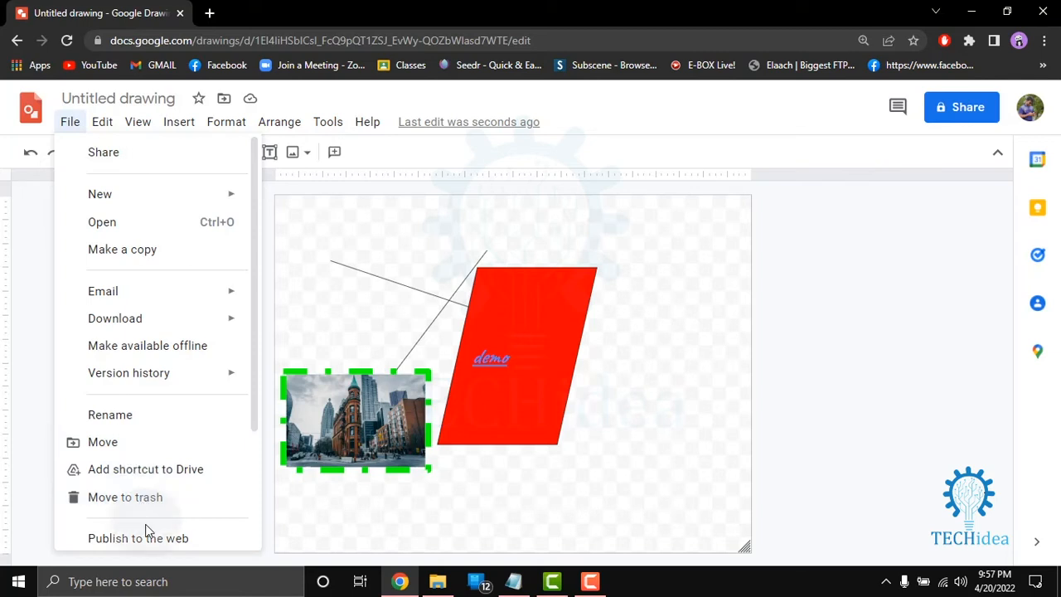
{"action": "left_click", "coordinate": [103, 122]}
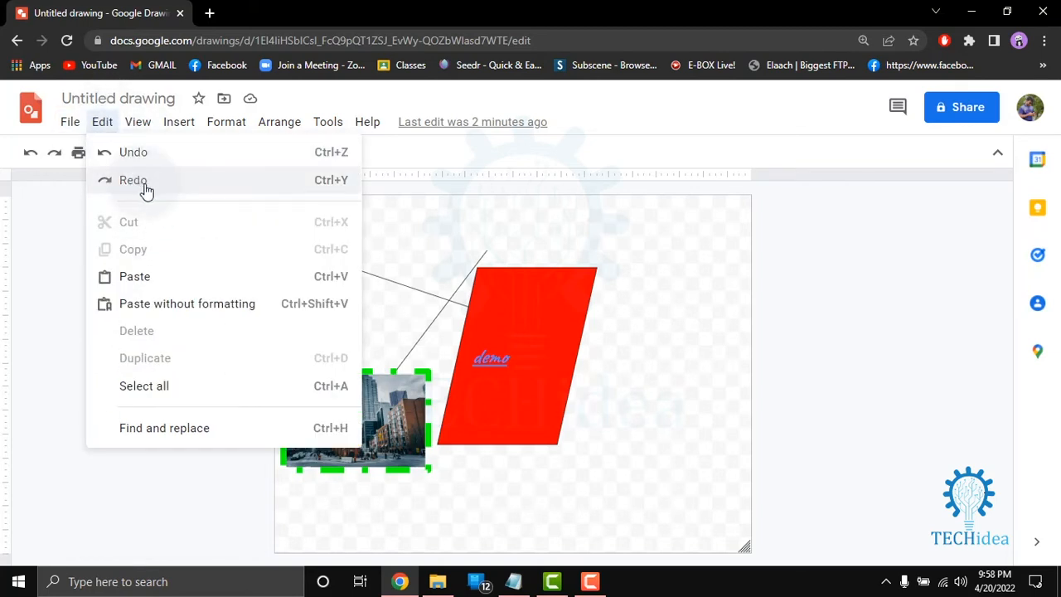
{"action": "mouse_move", "coordinate": [188, 308]}
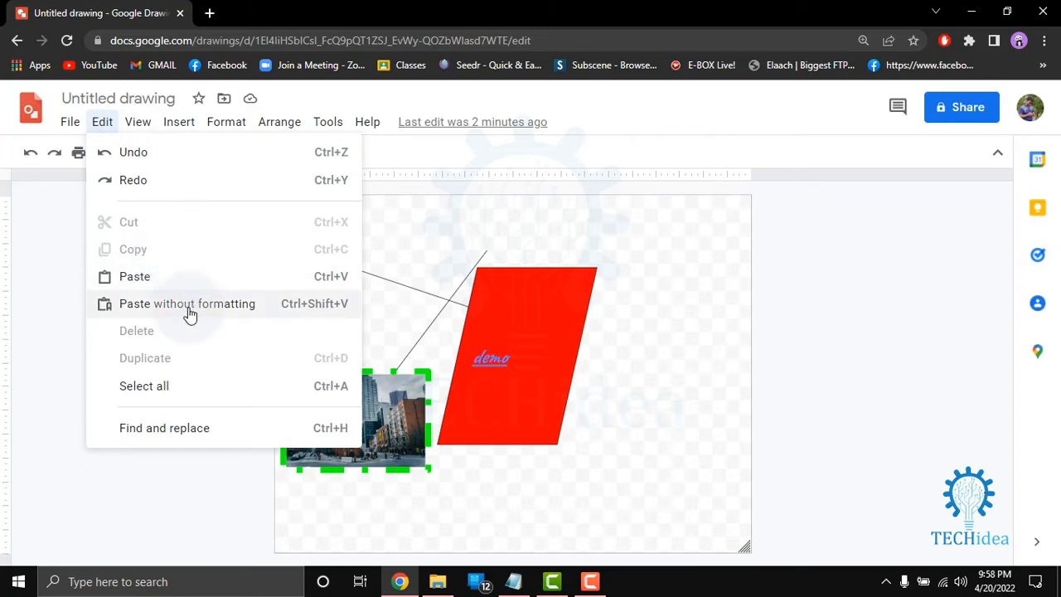
{"action": "mouse_move", "coordinate": [160, 368]}
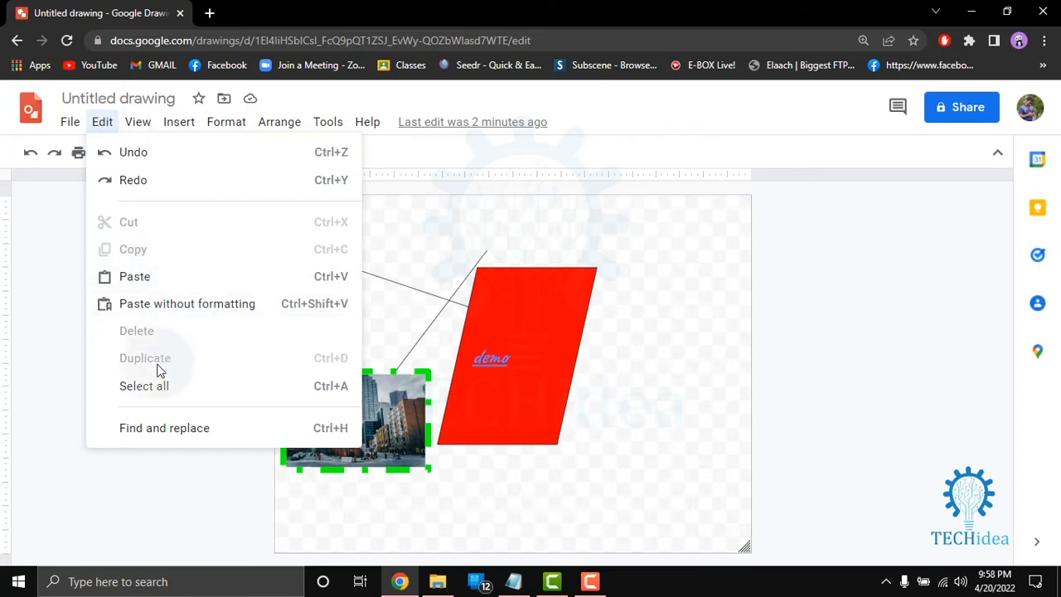
{"action": "mouse_move", "coordinate": [163, 431]}
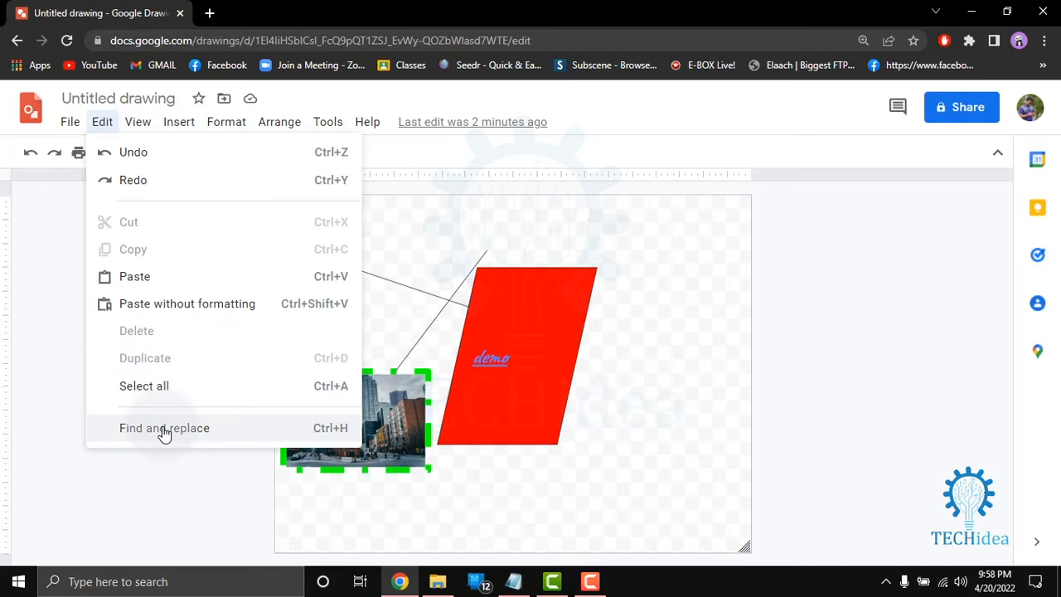
{"action": "mouse_move", "coordinate": [120, 162]}
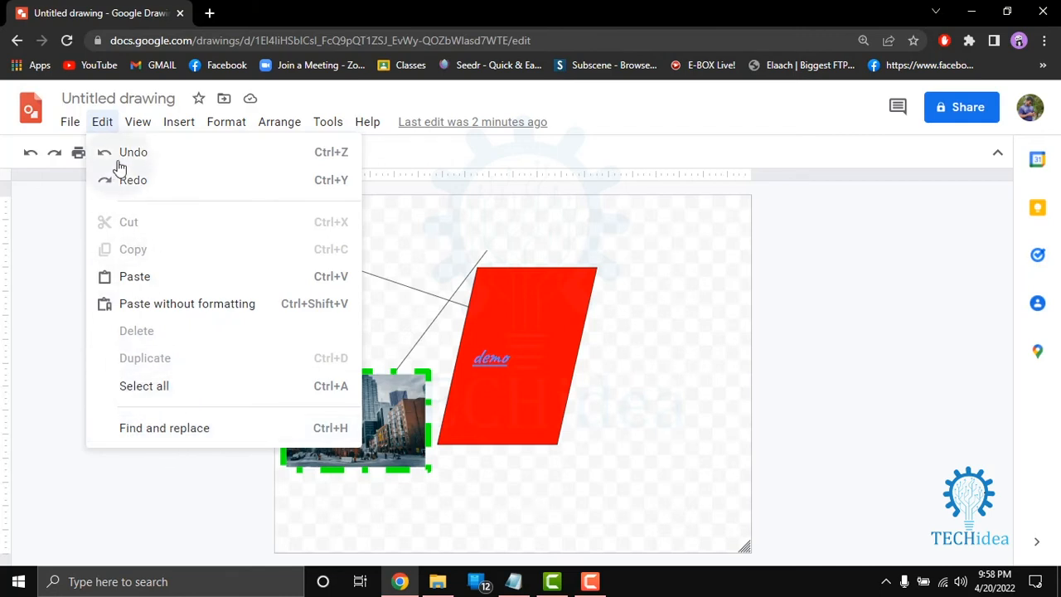
- Look through the View zoom options and the Insert menu entries
{"action": "left_click", "coordinate": [137, 123]}
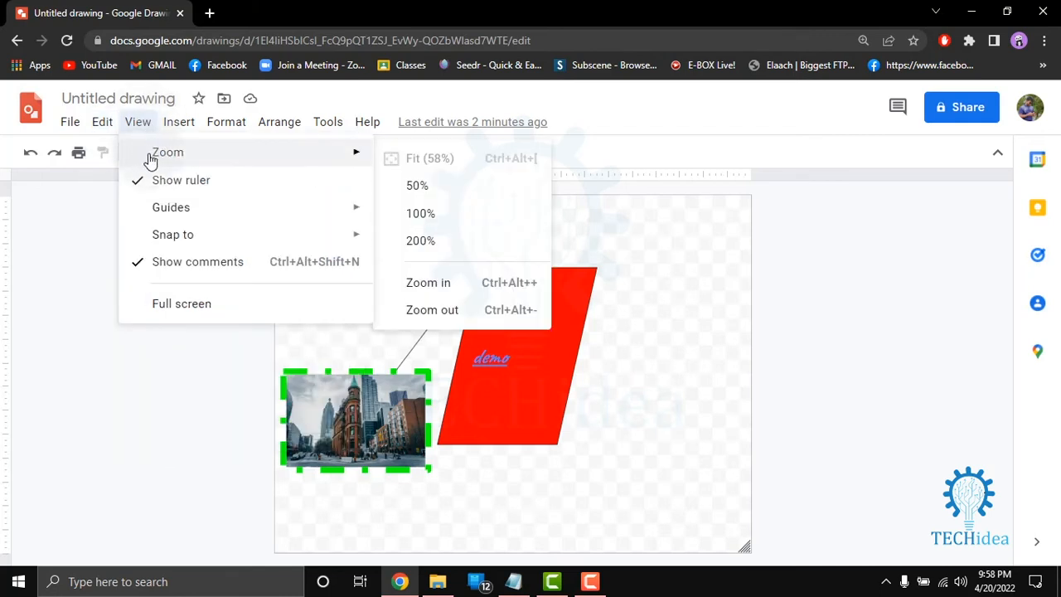
{"action": "mouse_move", "coordinate": [170, 207]}
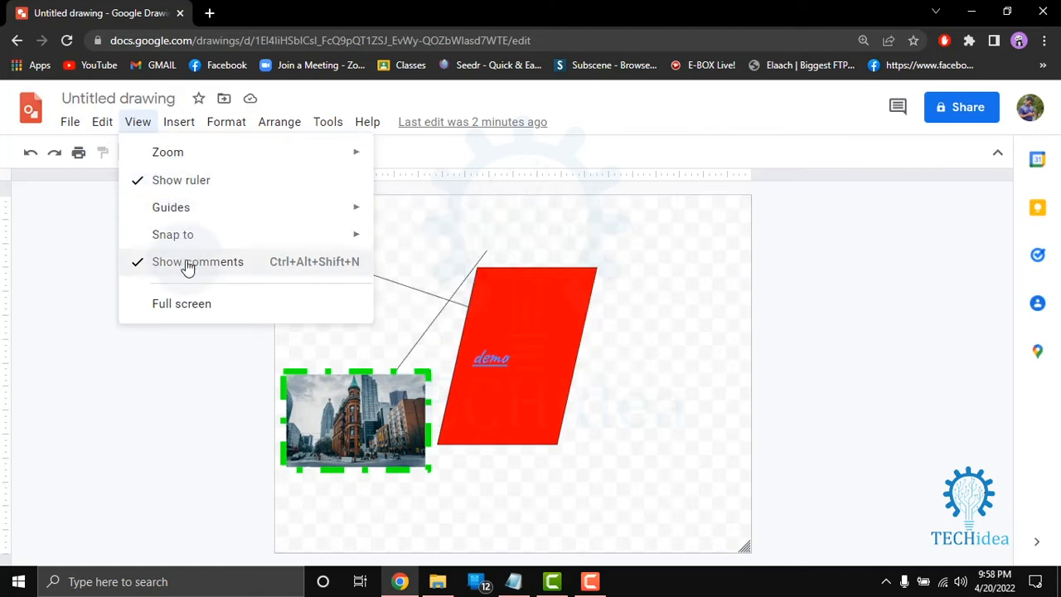
{"action": "mouse_move", "coordinate": [192, 305]}
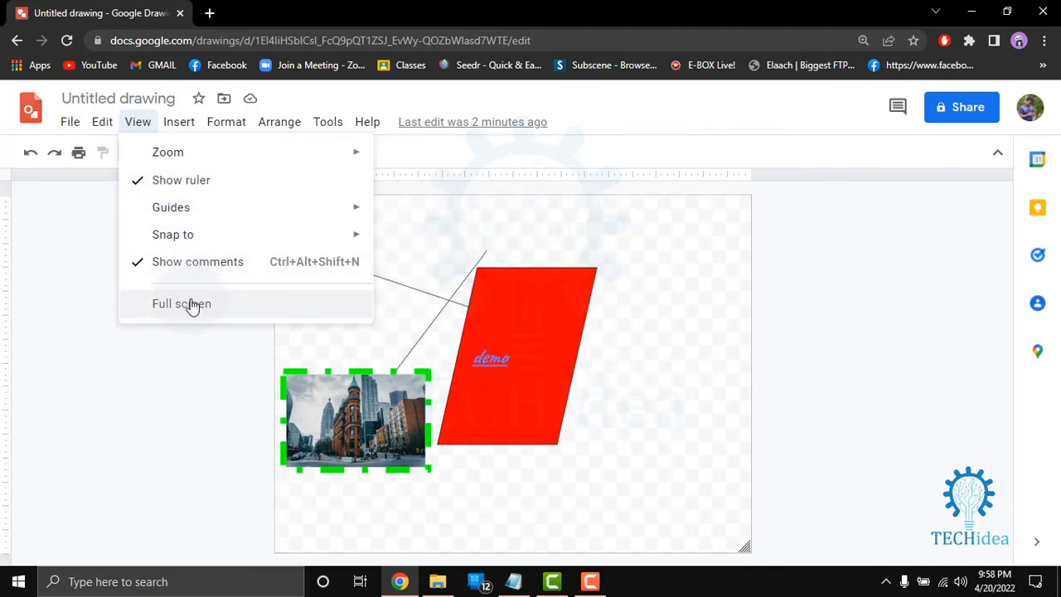
{"action": "left_click", "coordinate": [179, 123]}
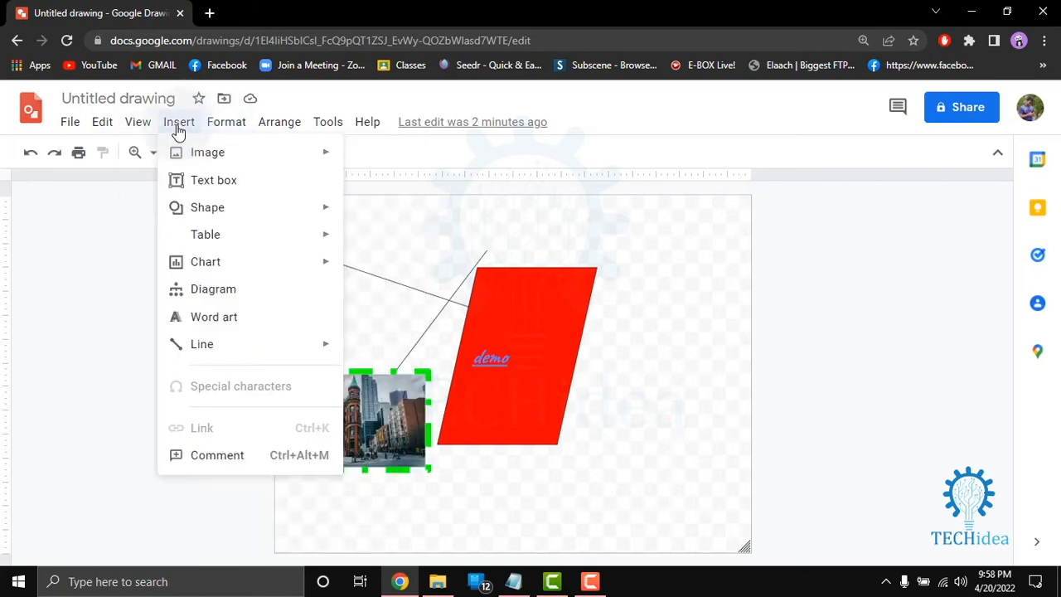
{"action": "mouse_move", "coordinate": [180, 145]}
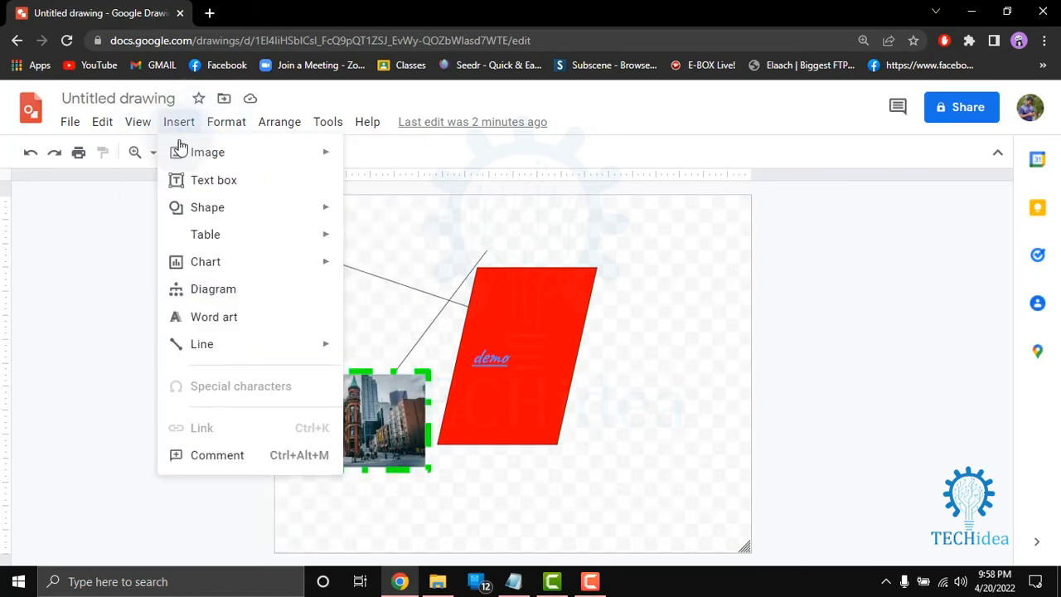
{"action": "mouse_move", "coordinate": [192, 184]}
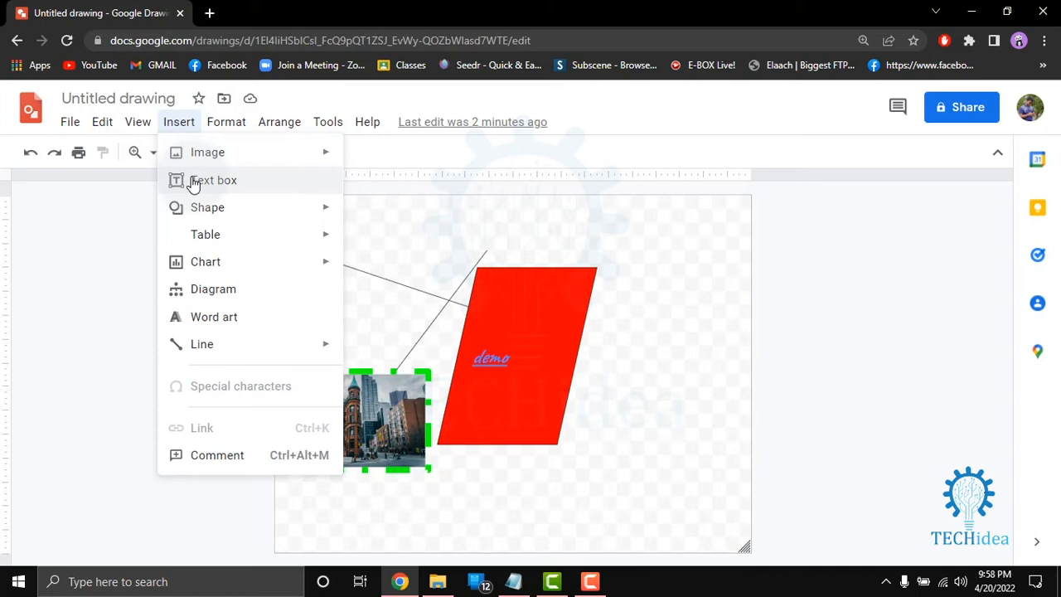
{"action": "mouse_move", "coordinate": [206, 262]}
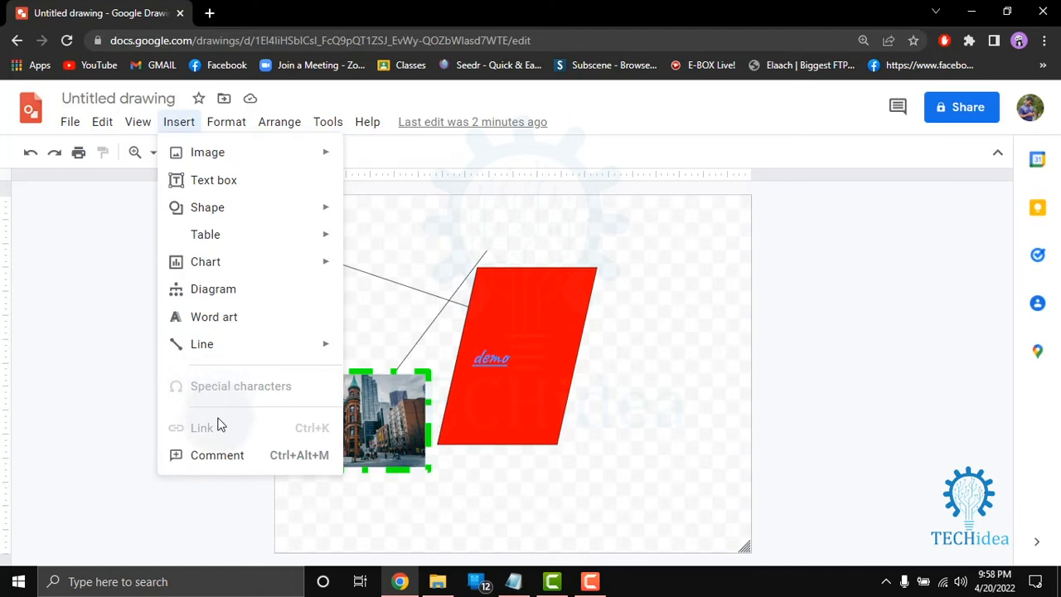
{"action": "mouse_move", "coordinate": [117, 252]}
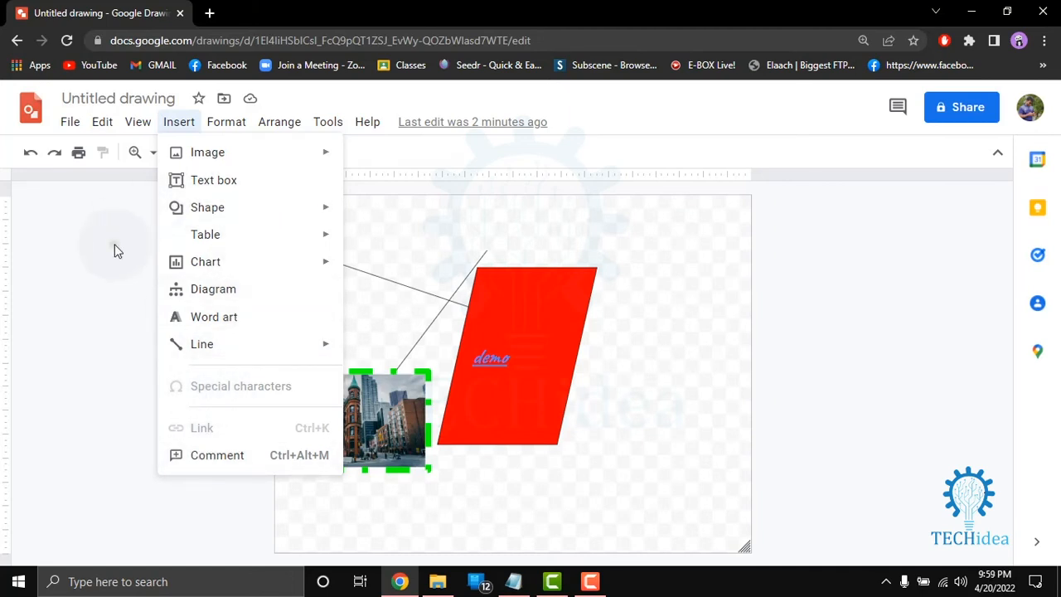
- Look through the Format menu, then bring up the Arrange menu's ordering and grouping options
{"action": "left_click", "coordinate": [226, 123]}
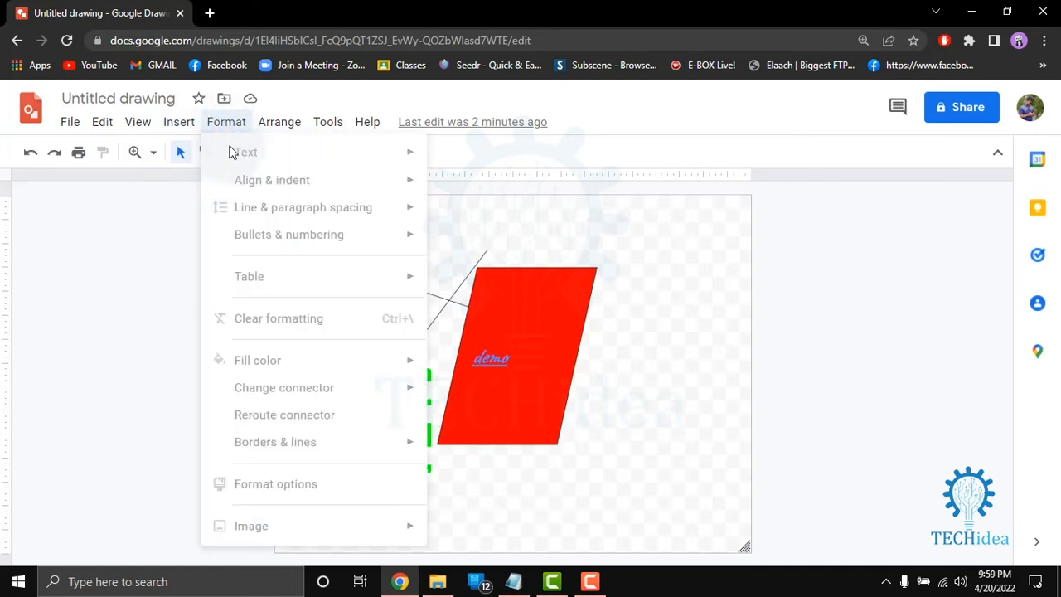
{"action": "mouse_move", "coordinate": [283, 195]}
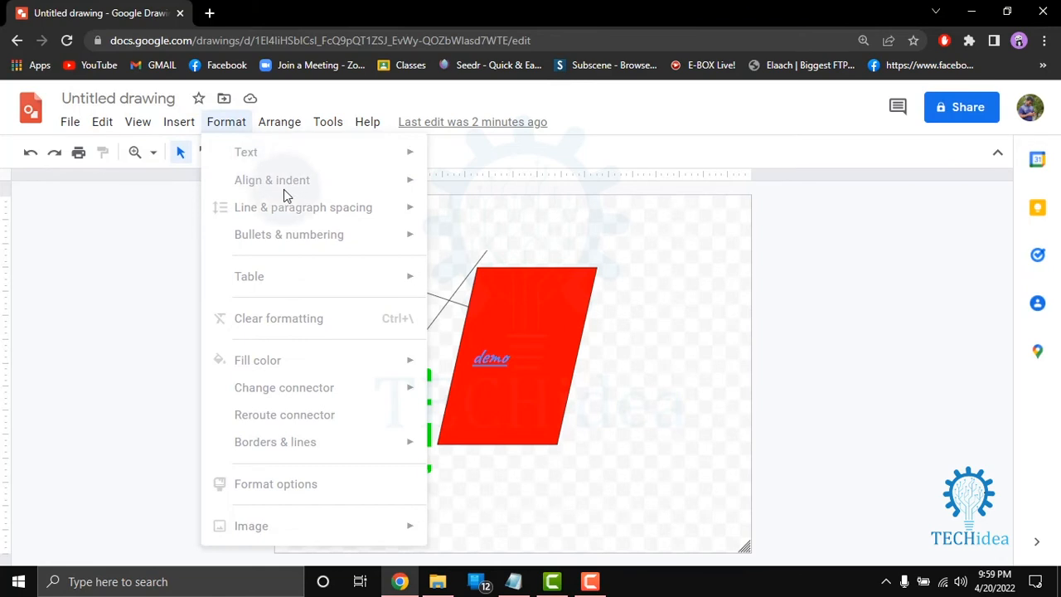
{"action": "mouse_move", "coordinate": [278, 238]}
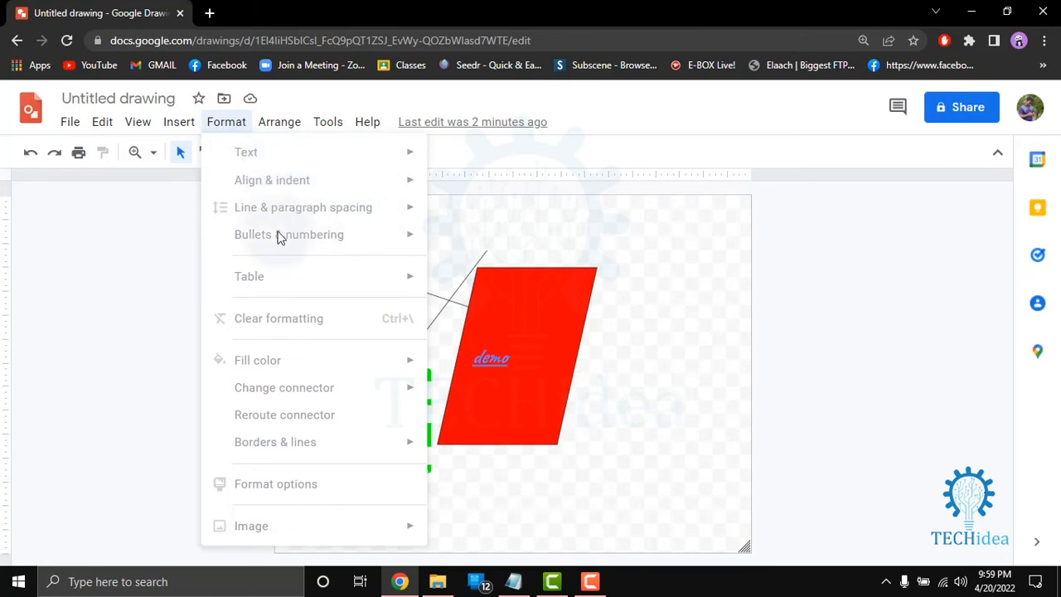
{"action": "mouse_move", "coordinate": [259, 275]}
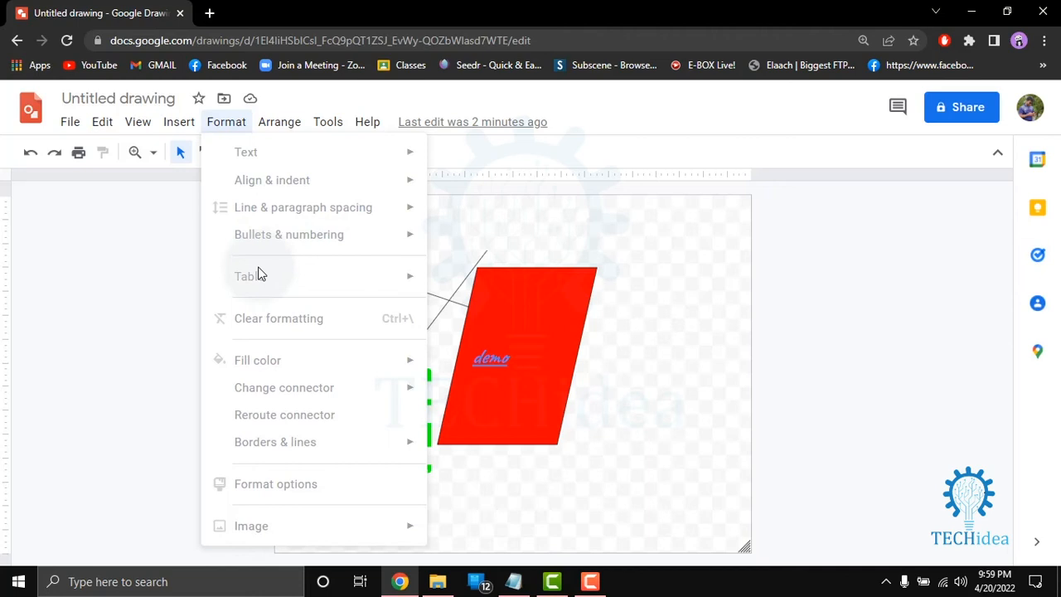
{"action": "mouse_move", "coordinate": [261, 333]}
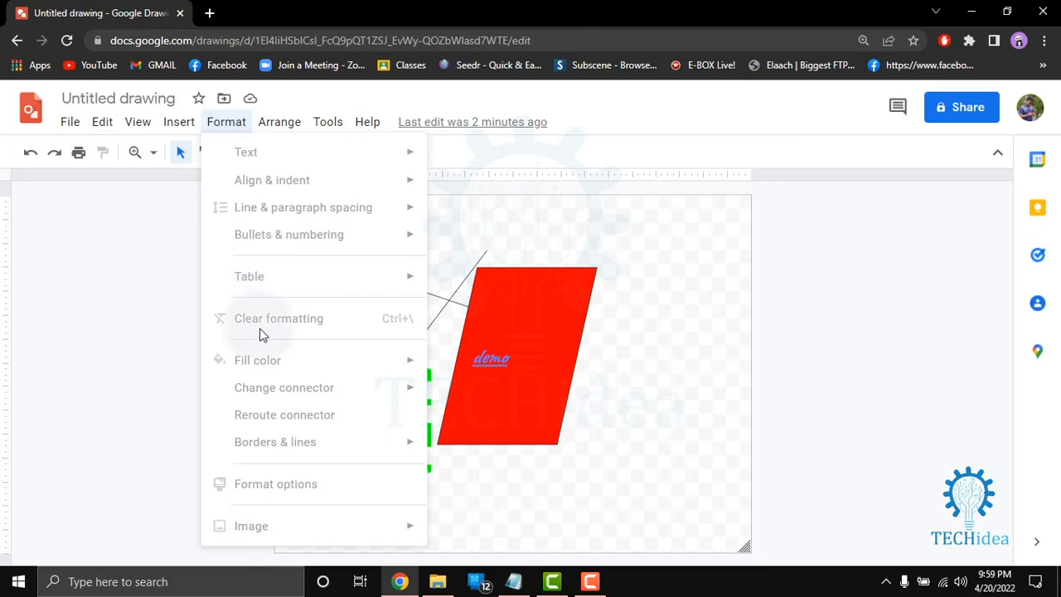
{"action": "mouse_move", "coordinate": [278, 411]}
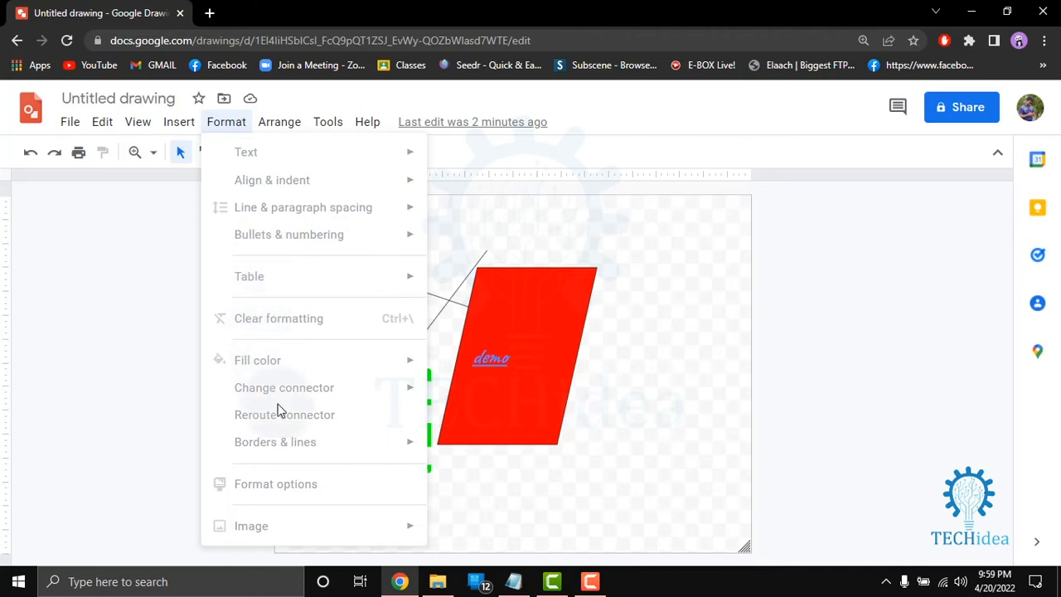
{"action": "mouse_move", "coordinate": [279, 454]}
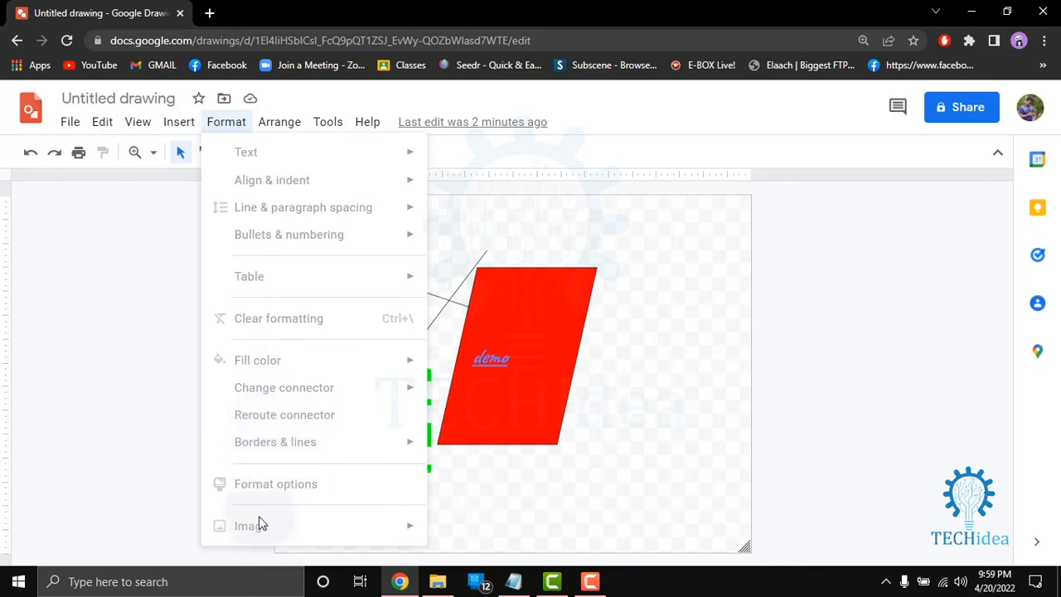
{"action": "mouse_move", "coordinate": [456, 229]}
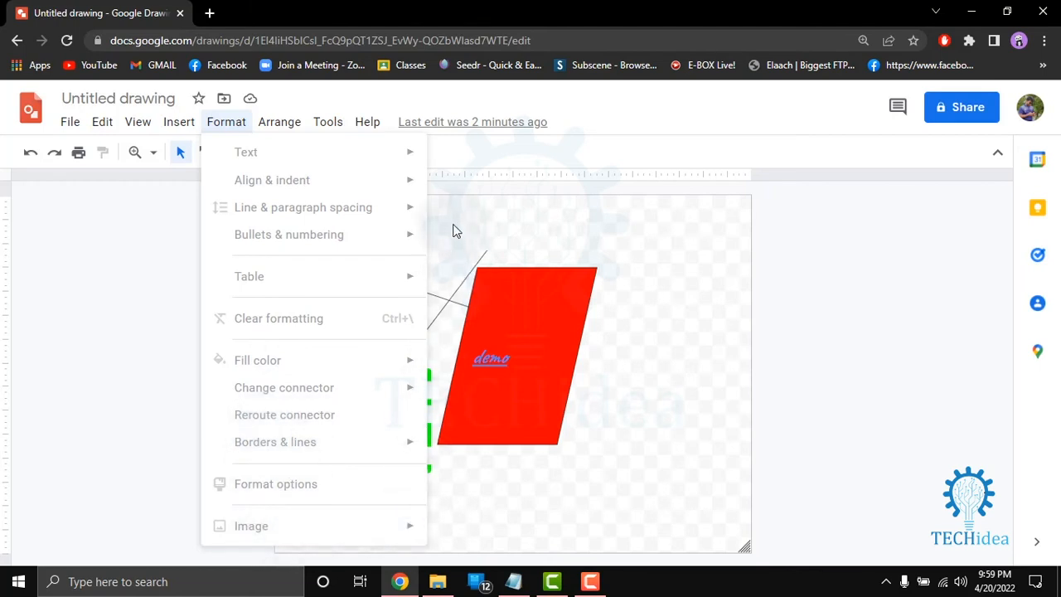
{"action": "left_click", "coordinate": [278, 123]}
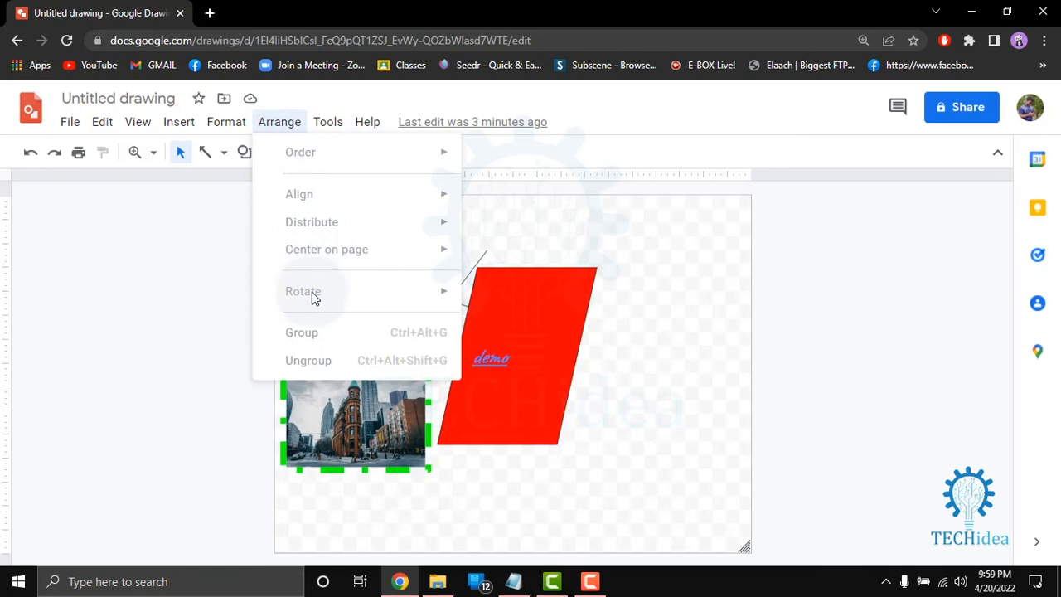
{"action": "mouse_move", "coordinate": [299, 324]}
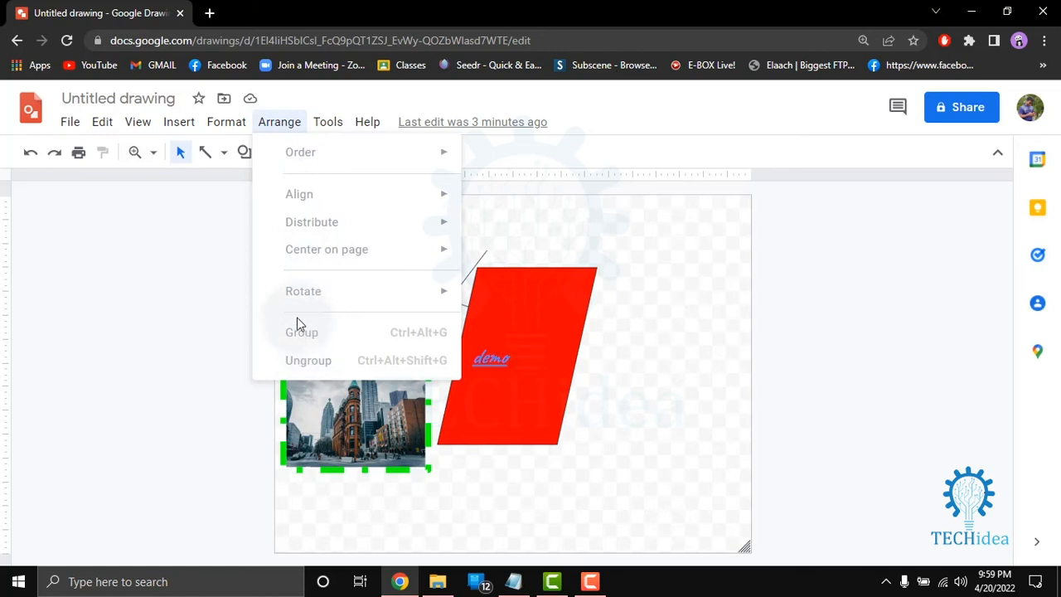
- Look through the Tools menu including spelling options, then bring up the Help menu
{"action": "left_click", "coordinate": [328, 123]}
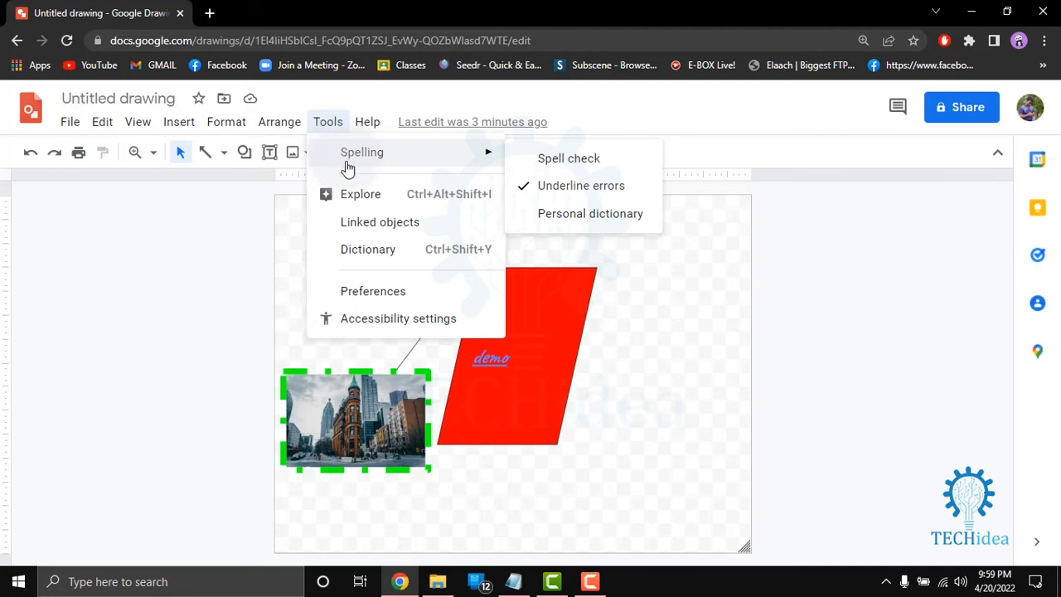
{"action": "mouse_move", "coordinate": [358, 229]}
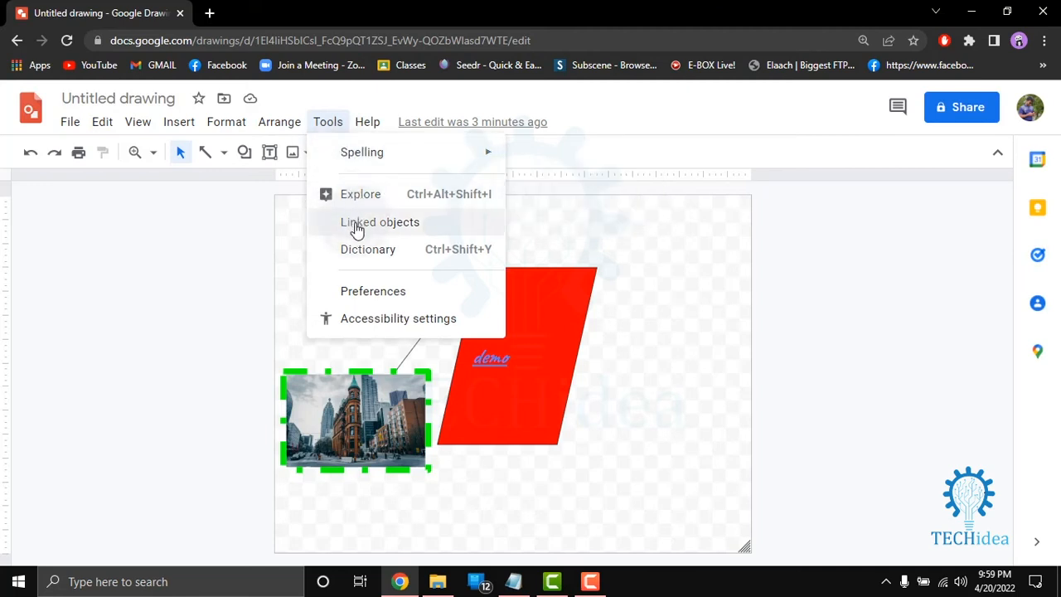
{"action": "mouse_move", "coordinate": [372, 318]}
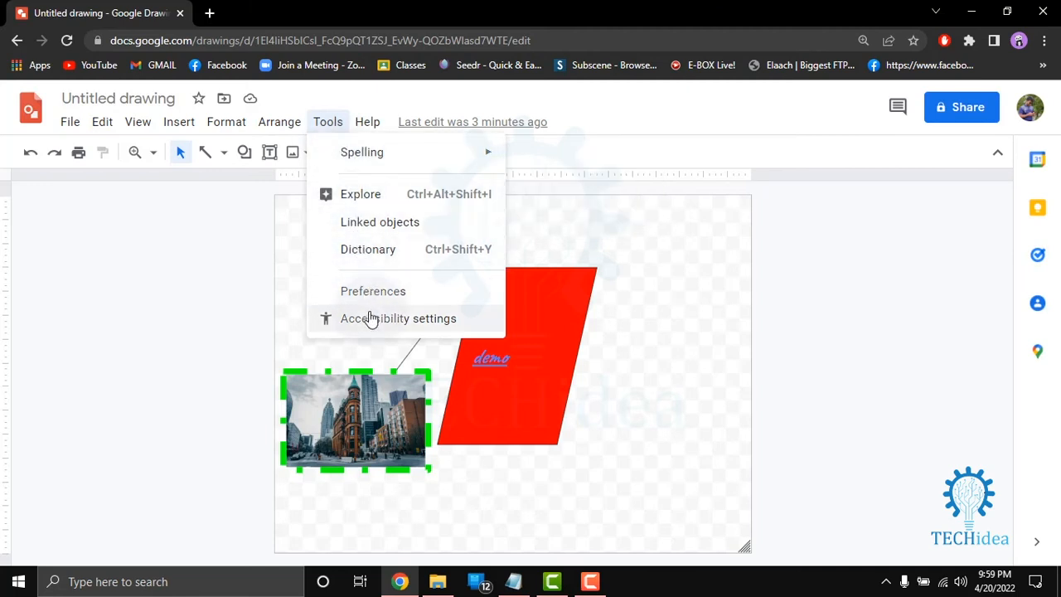
{"action": "left_click", "coordinate": [368, 123]}
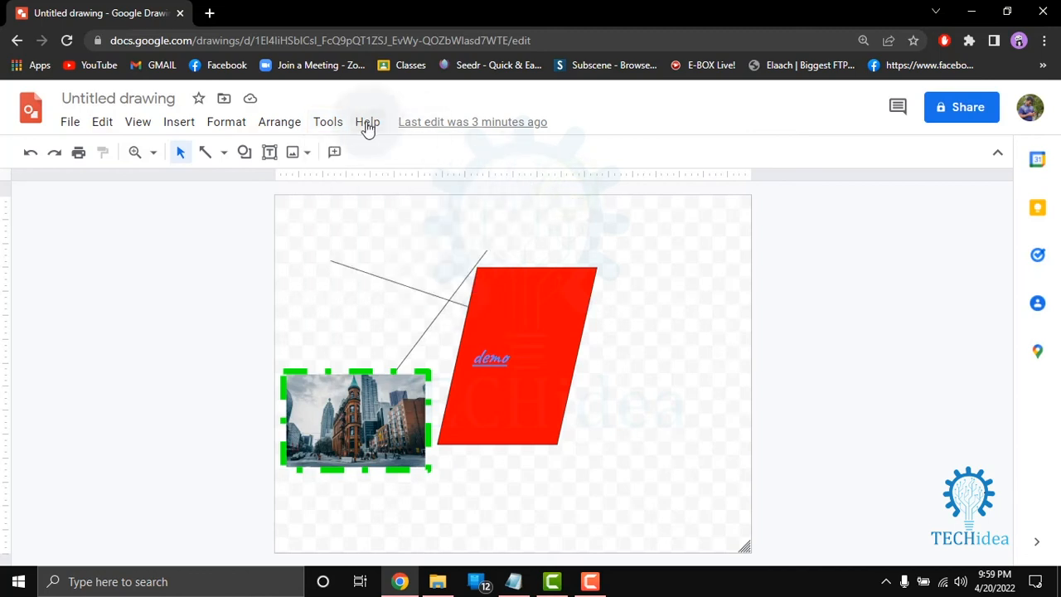
{"action": "left_click", "coordinate": [368, 122]}
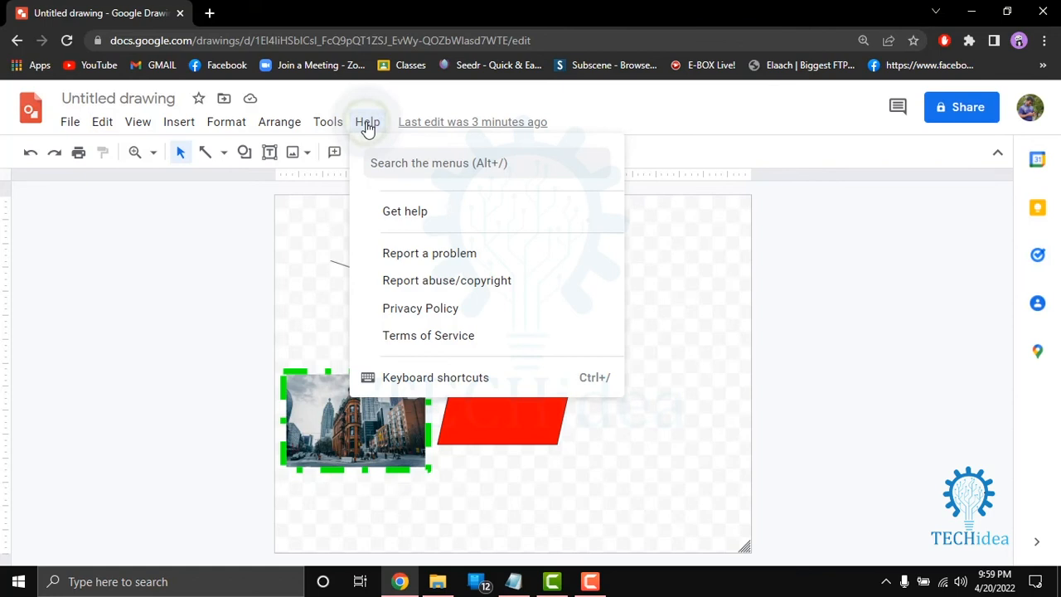
{"action": "mouse_move", "coordinate": [417, 212]}
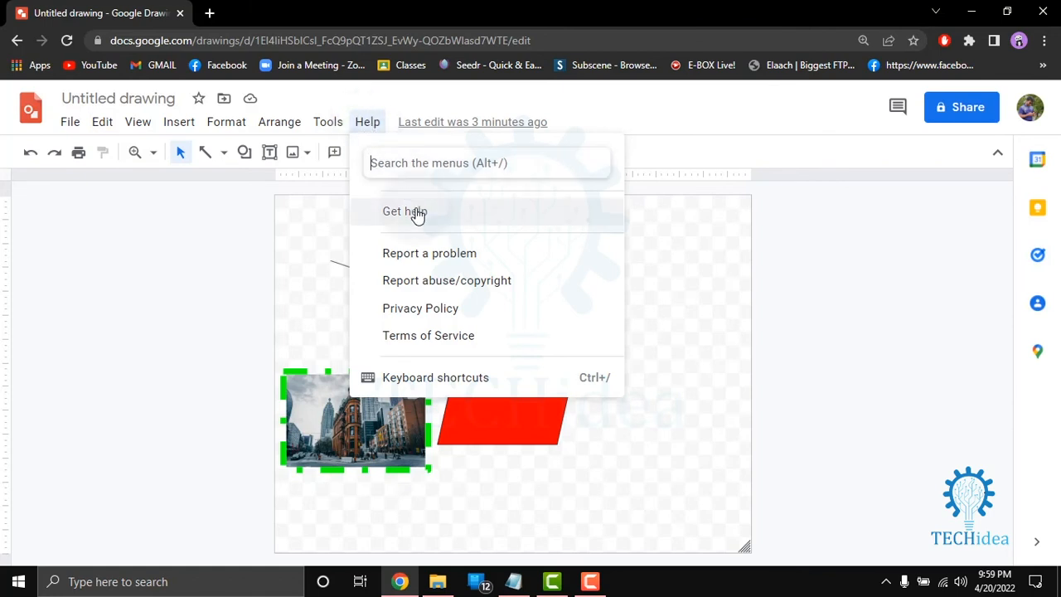
{"action": "mouse_move", "coordinate": [421, 285]}
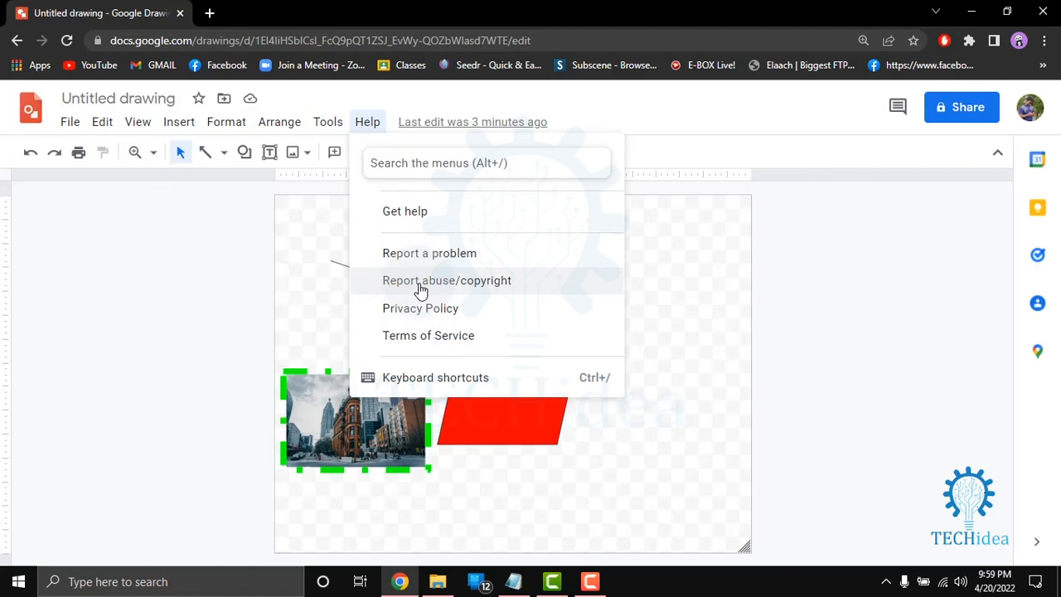
{"action": "mouse_move", "coordinate": [438, 346]}
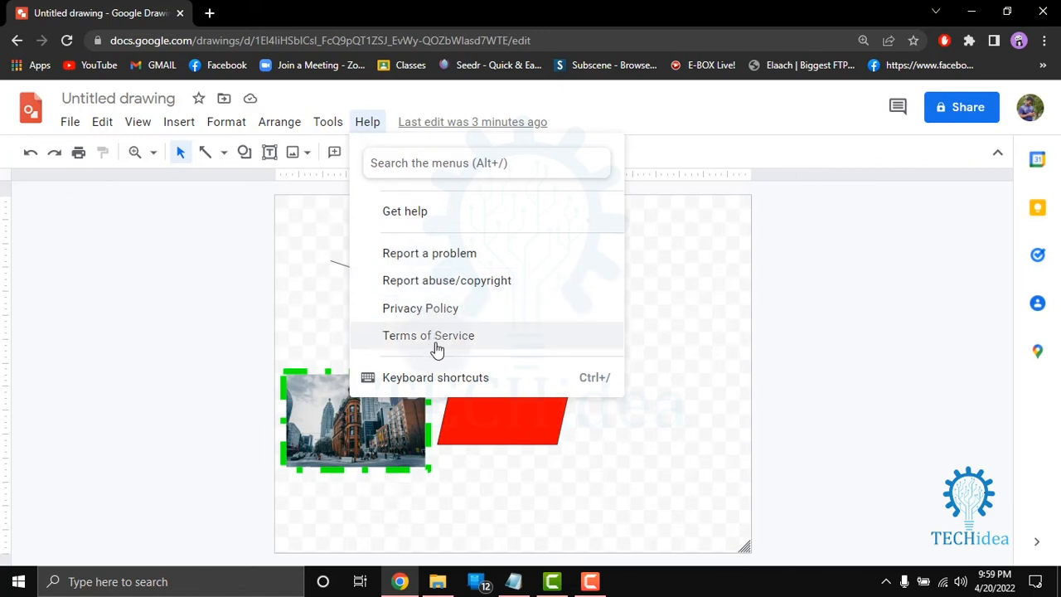
{"action": "mouse_move", "coordinate": [431, 388]}
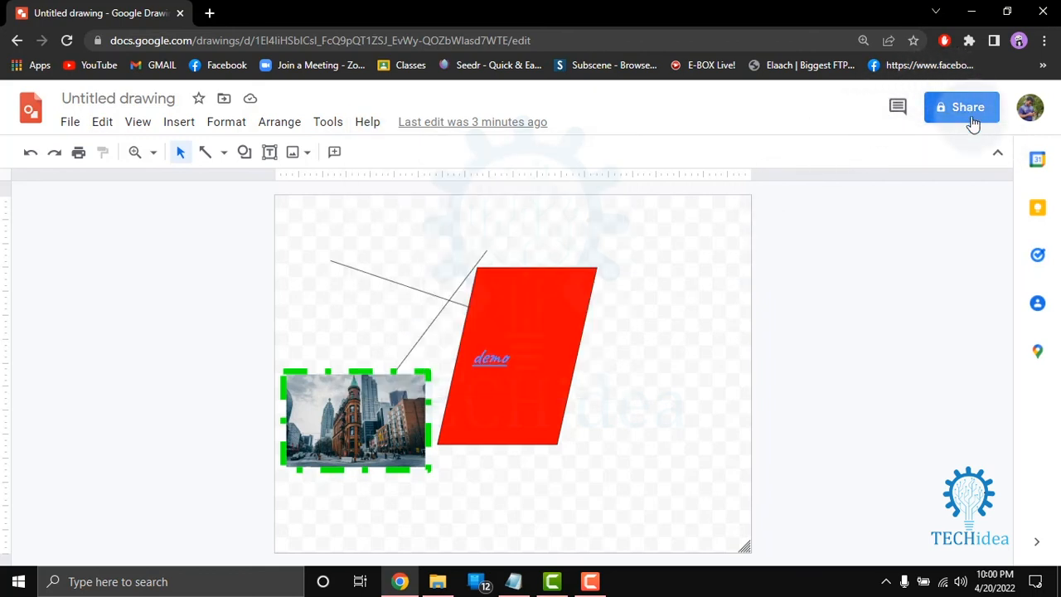
{"action": "left_click", "coordinate": [961, 106]}
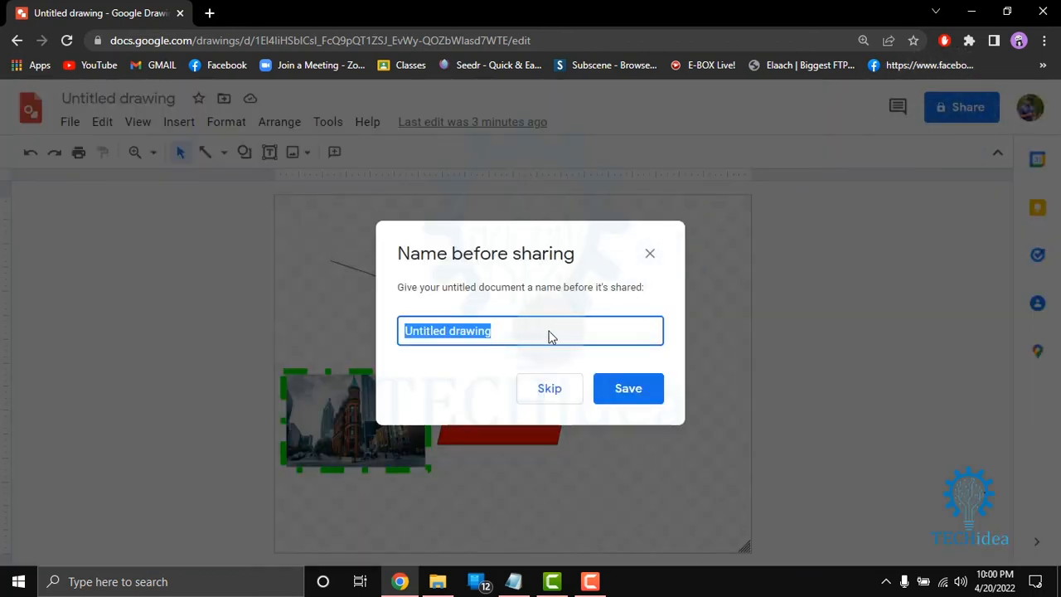
{"action": "left_click", "coordinate": [549, 388]}
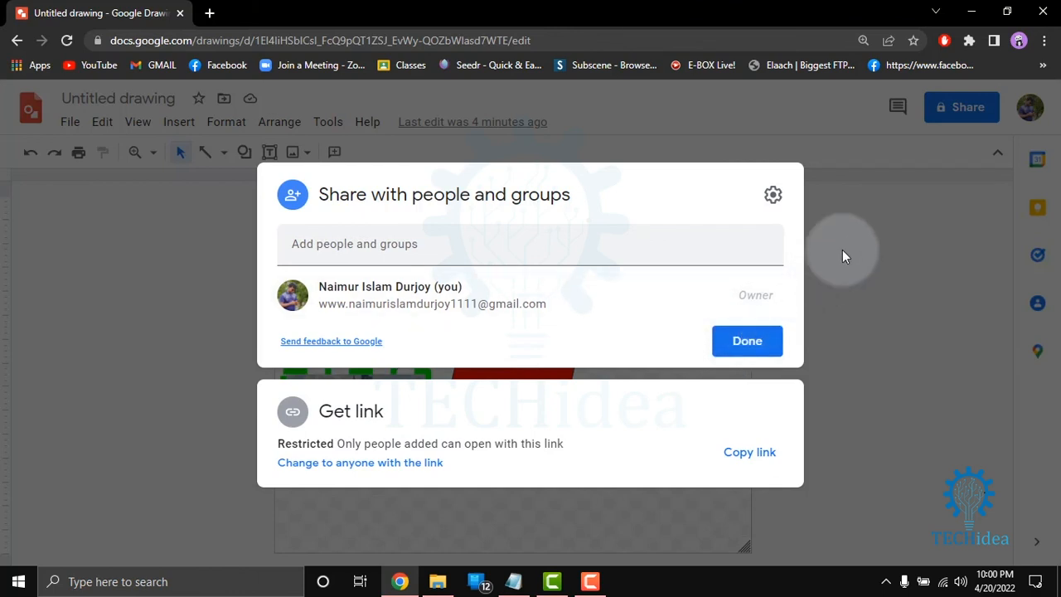
{"action": "left_click", "coordinate": [746, 341]}
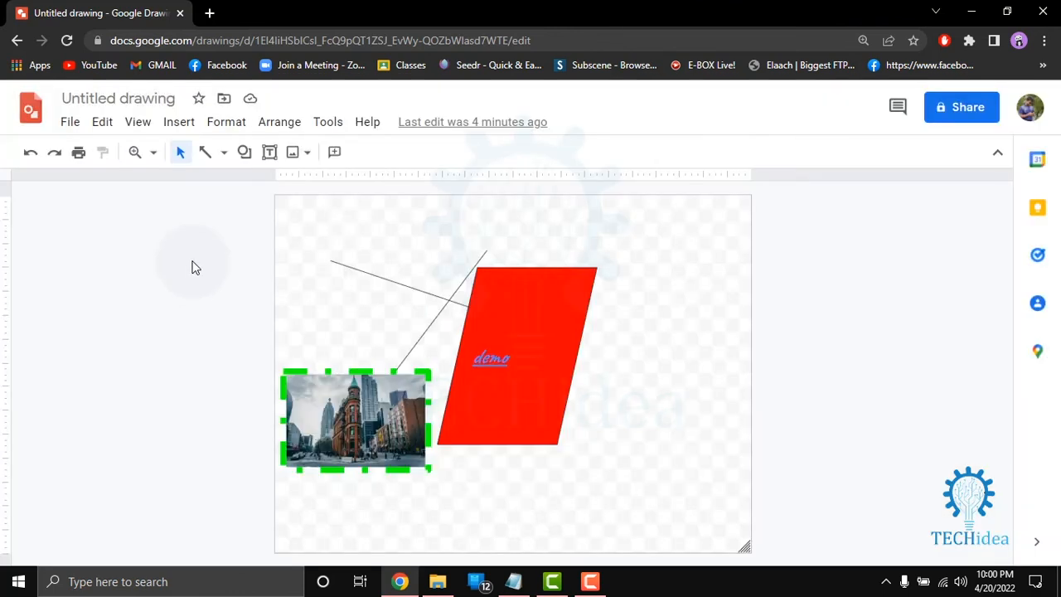